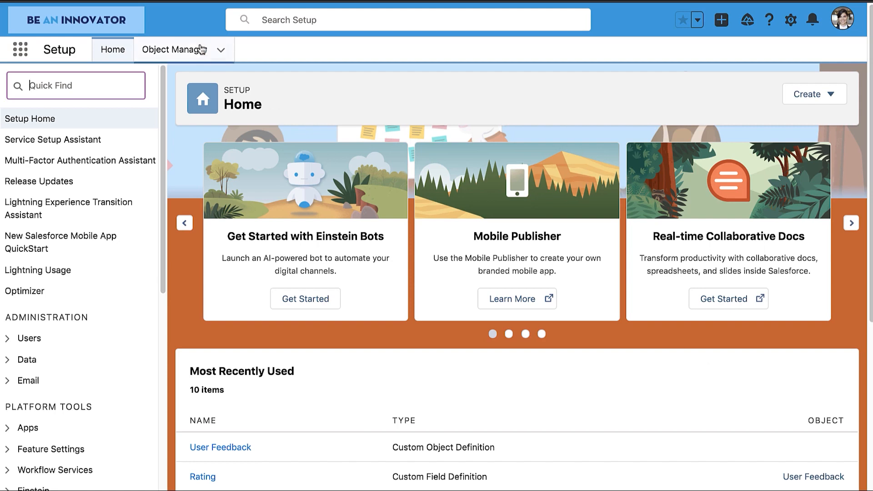
Step: View the User Feedback object's Fields & Relationships via Object Manager
click(175, 49)
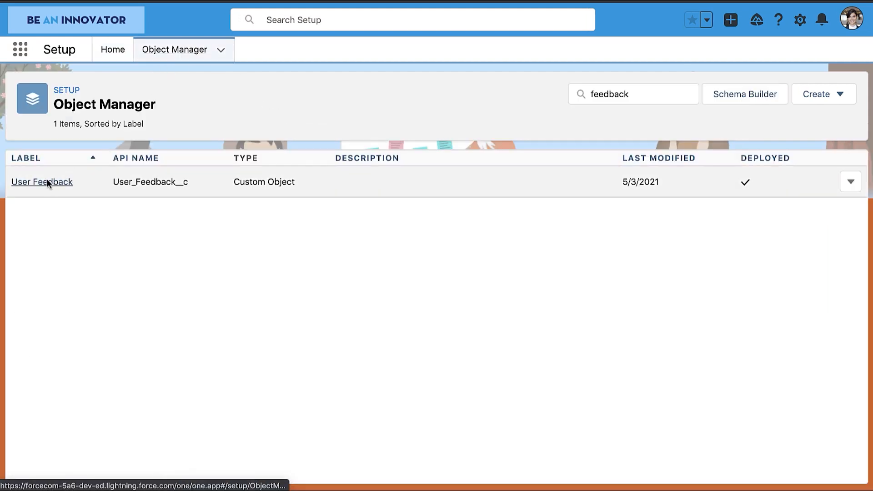
click(40, 182)
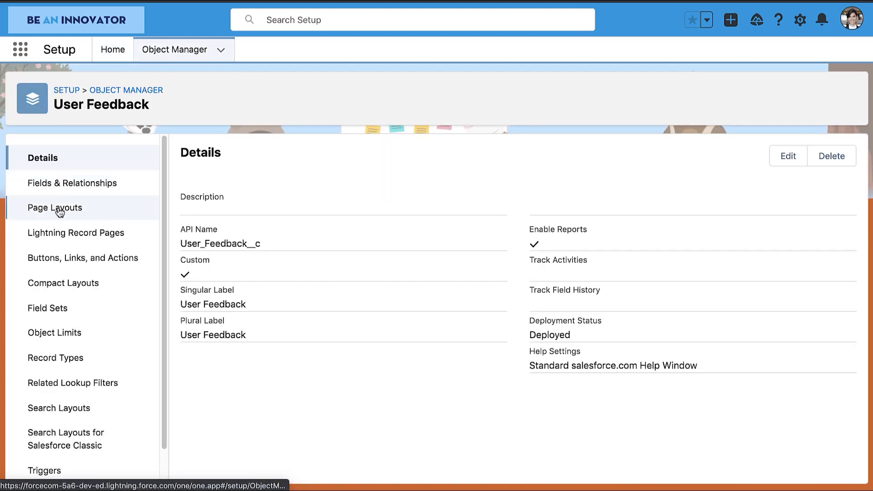
click(71, 183)
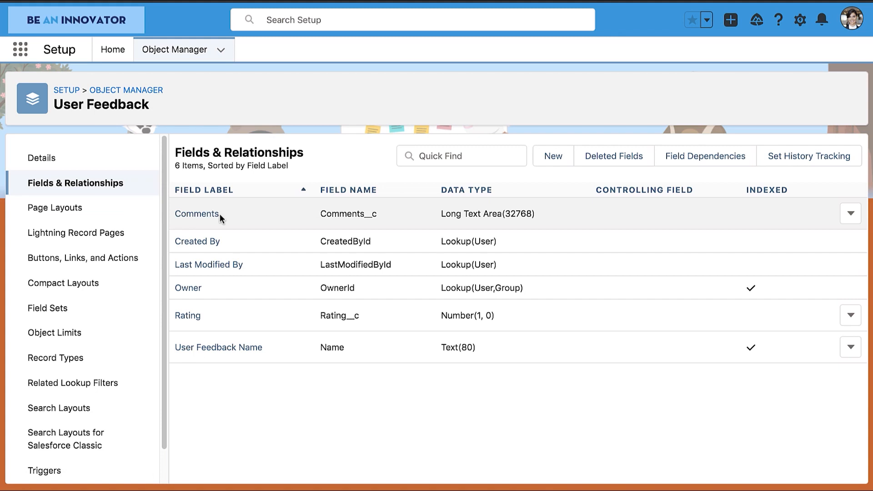
mouse_move(272, 317)
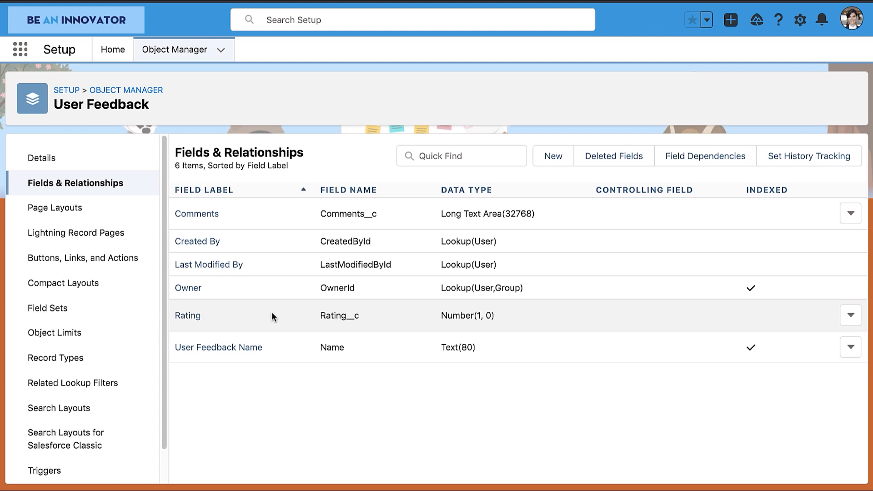
mouse_move(267, 222)
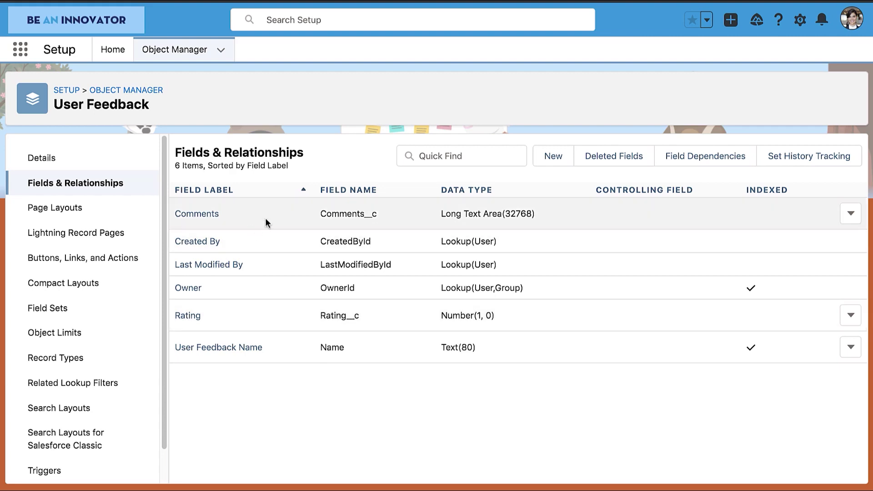
Step: Find Flows through Quick Find 'flow' and start a New Flow
click(113, 49)
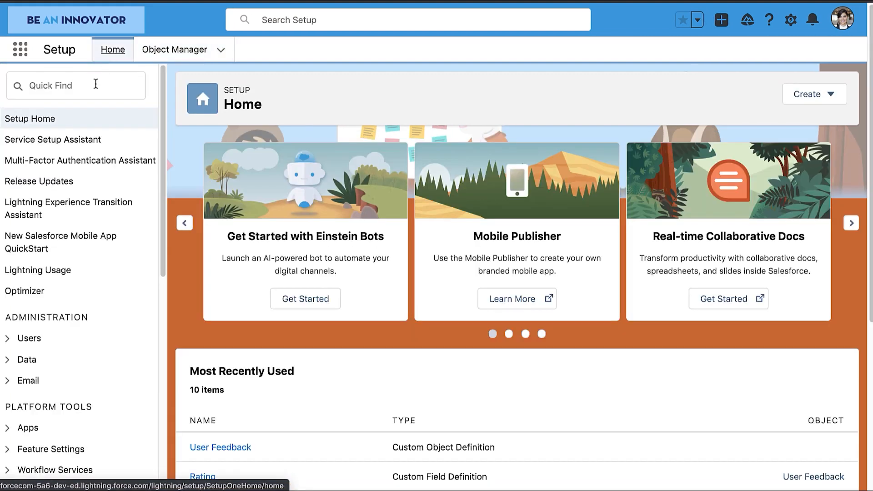
text(flow)
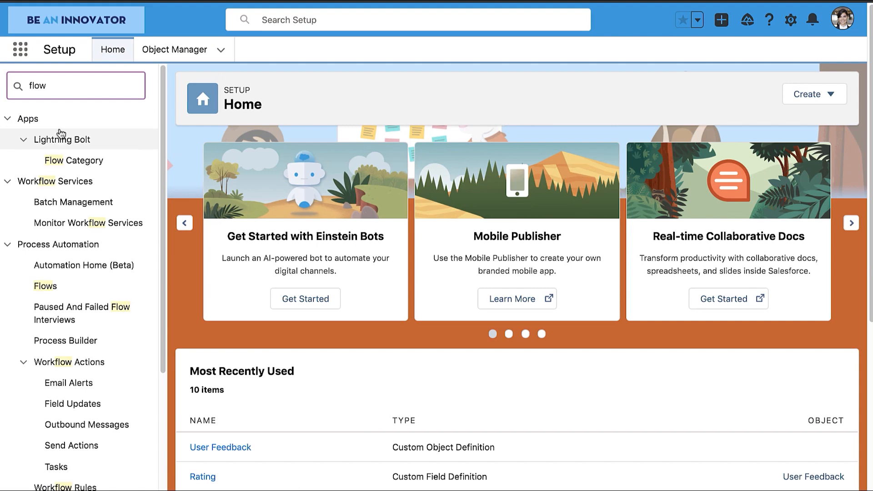
click(45, 286)
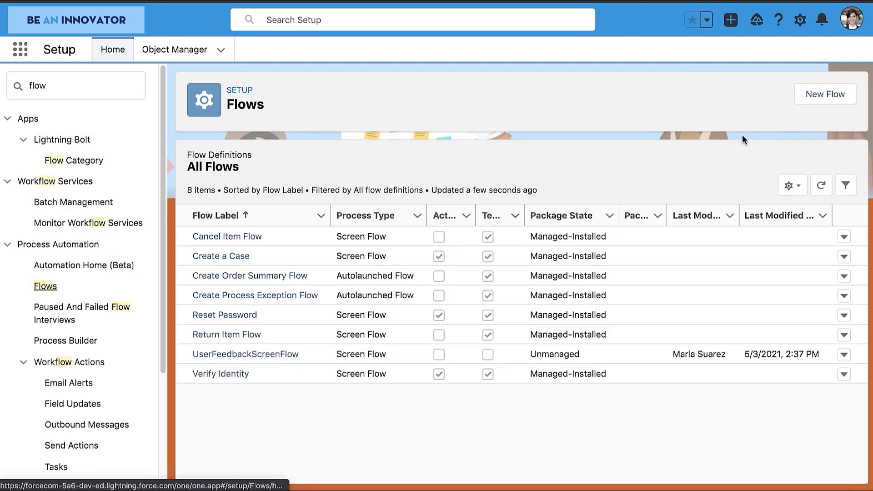
click(825, 93)
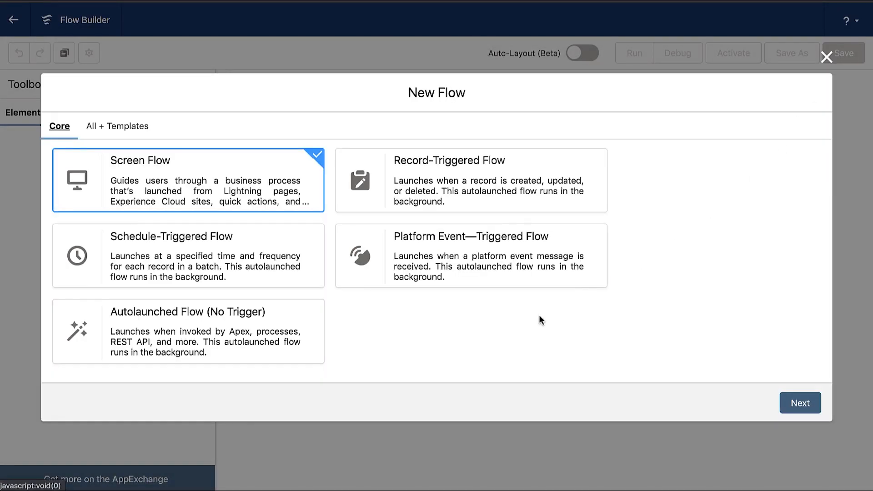
mouse_move(537, 321)
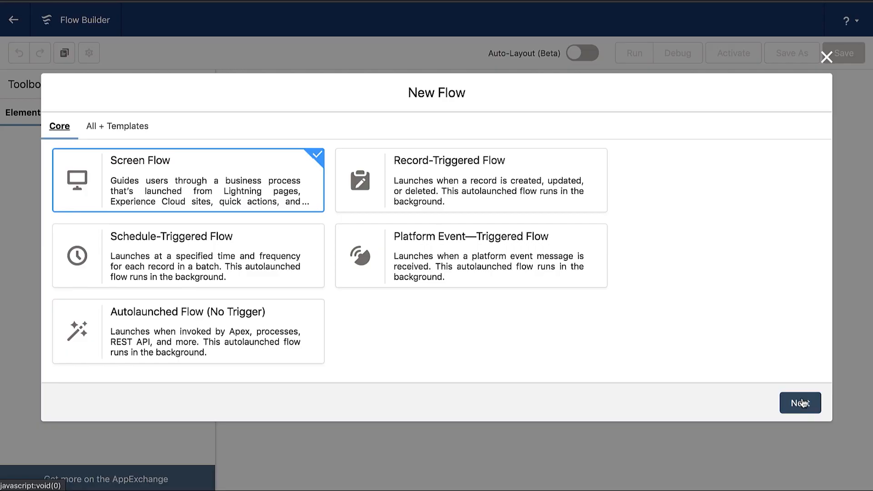
Step: Continue with the Screen Flow type and choose Freeform layout
click(799, 403)
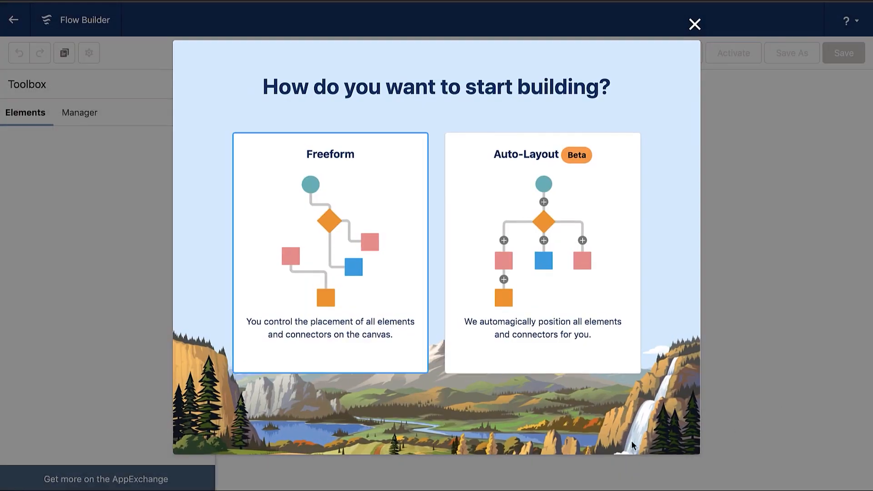
mouse_move(437, 362)
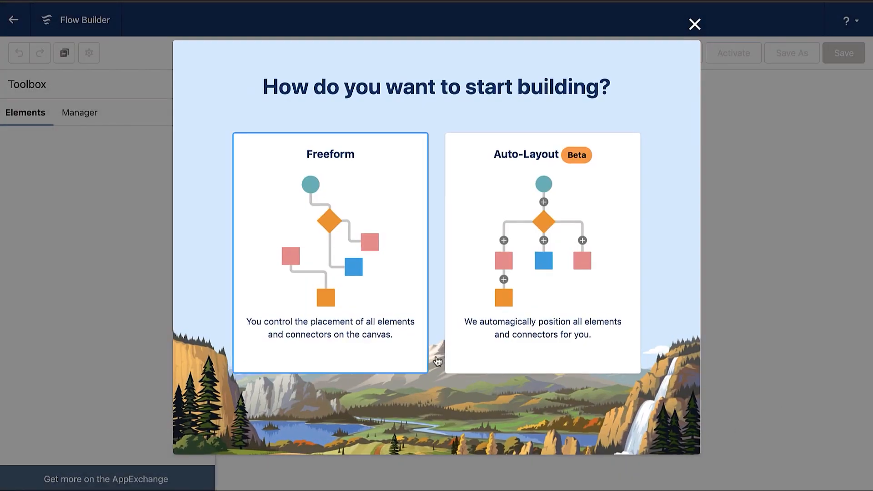
mouse_move(402, 338)
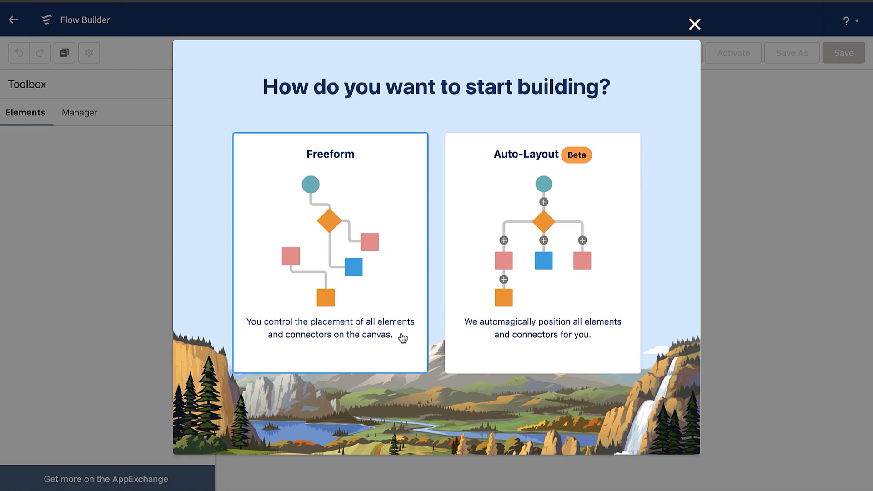
click(329, 254)
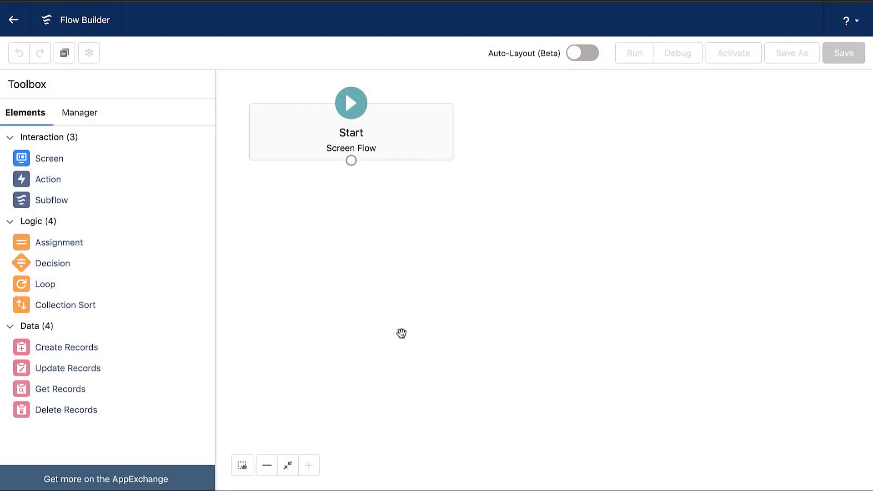
mouse_move(358, 332)
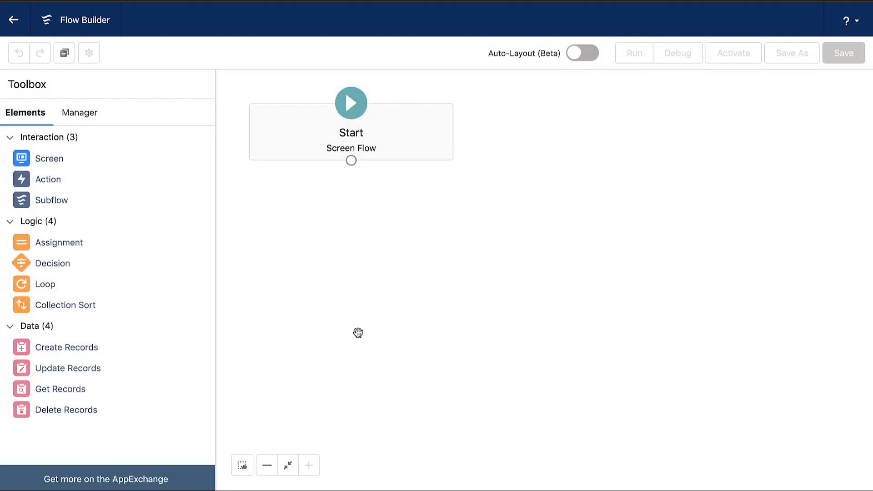
mouse_move(49, 158)
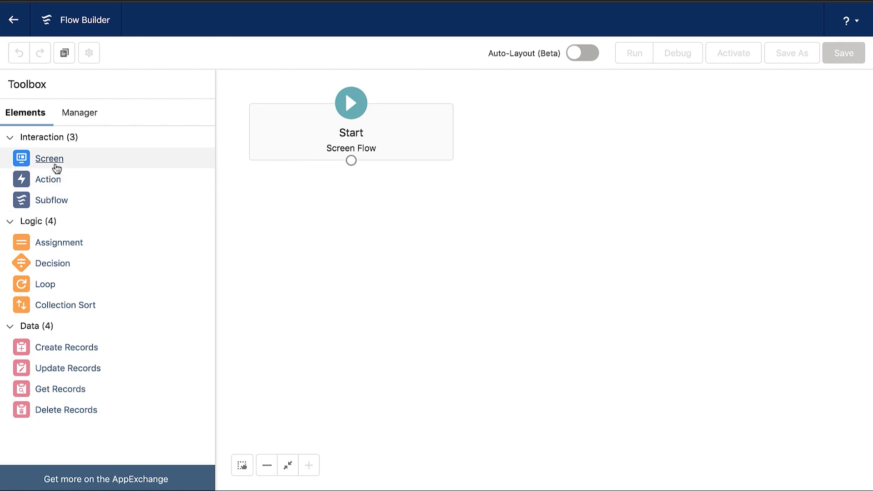
Step: Add a screen labeled 'Thank you for your feedback' with API name UserFeedback1
click(49, 158)
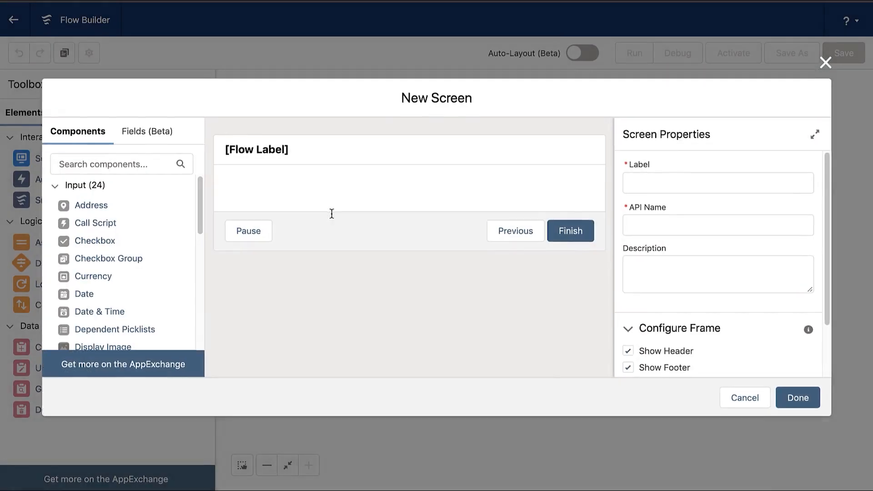
click(718, 183)
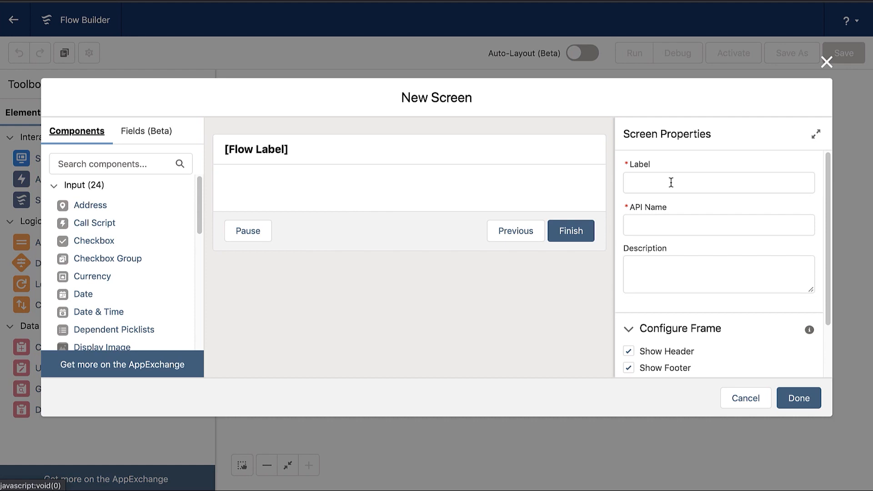
click(719, 182)
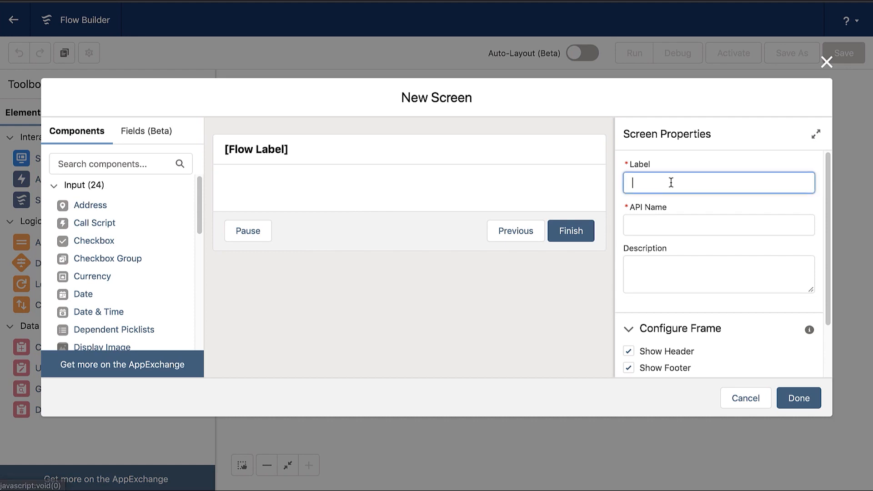
text(T)
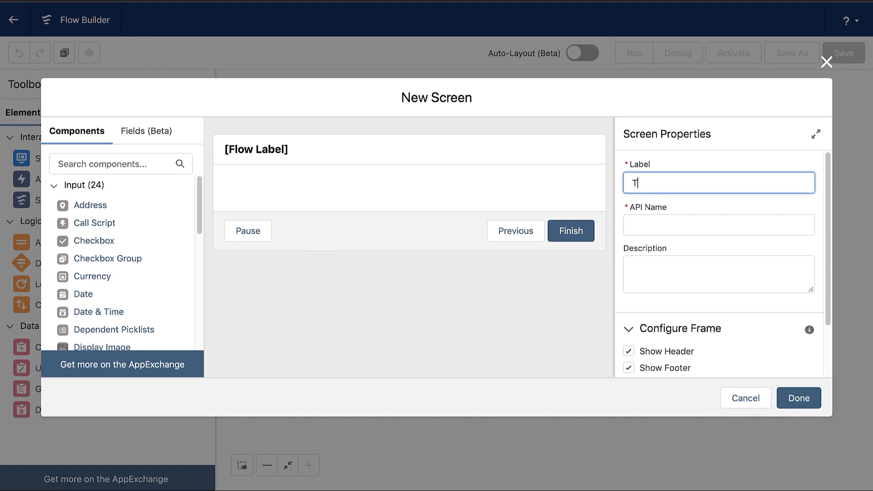
text(Thank you for your)
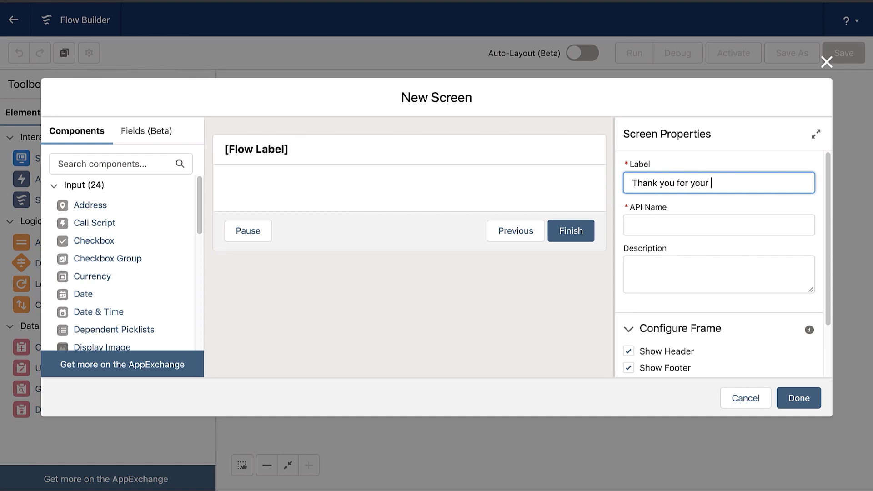
text(feedback)
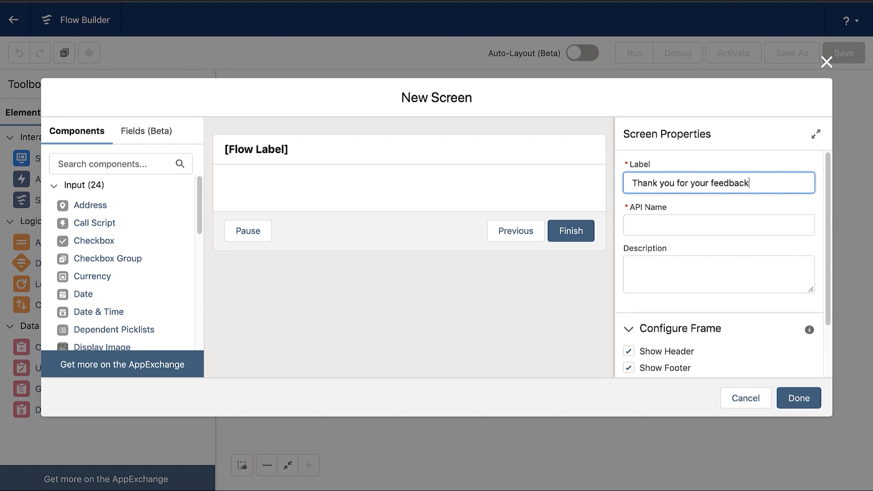
click(718, 225)
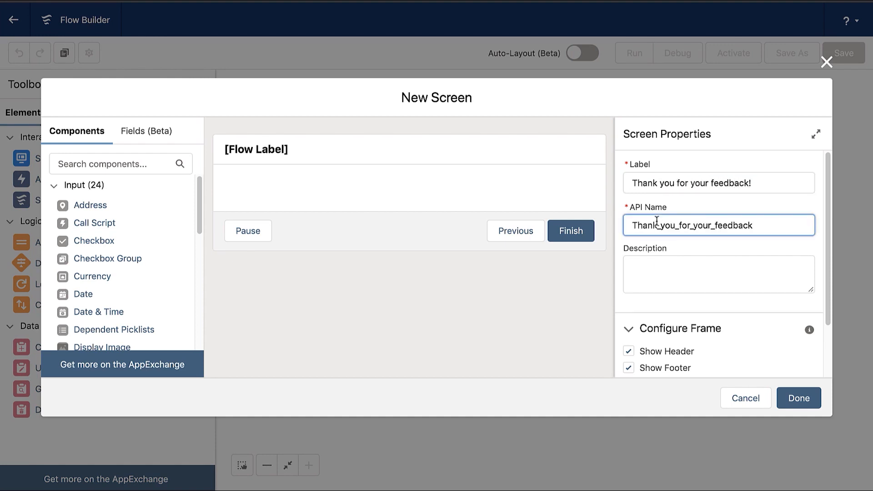
text(UserFeed)
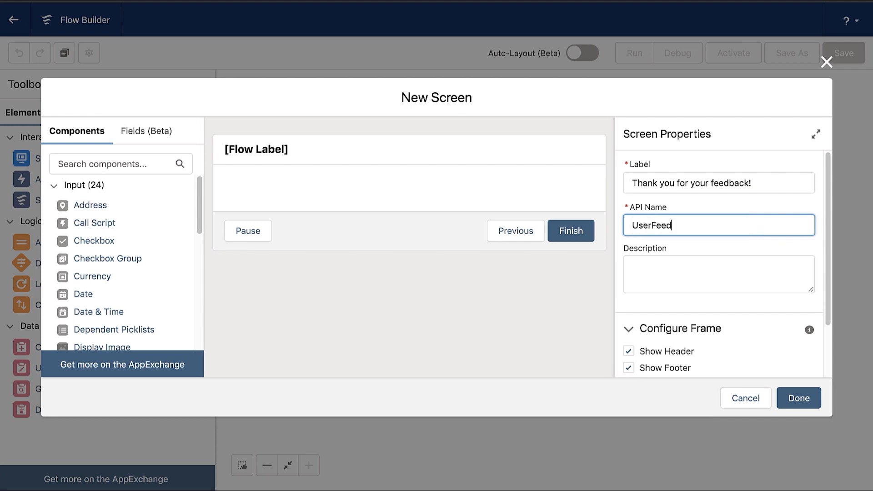
text(back1)
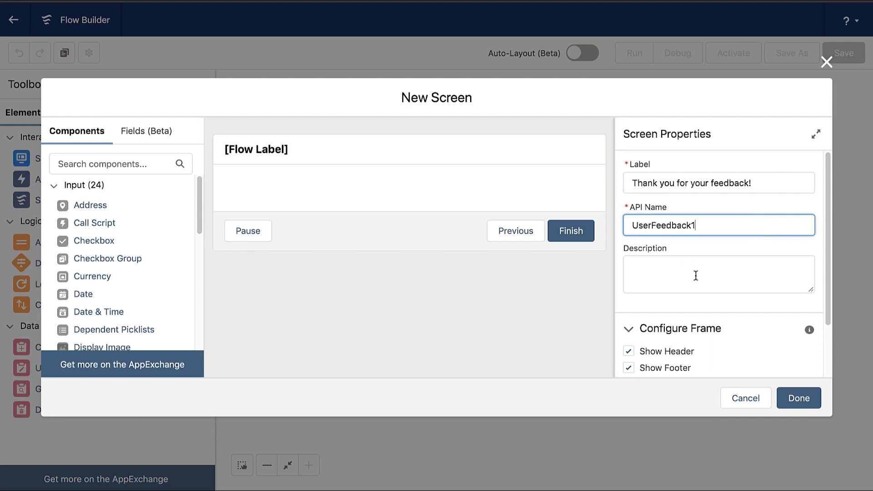
Step: Disable Pause and Previous navigation so the screen offers only Finish
scroll(down, 3)
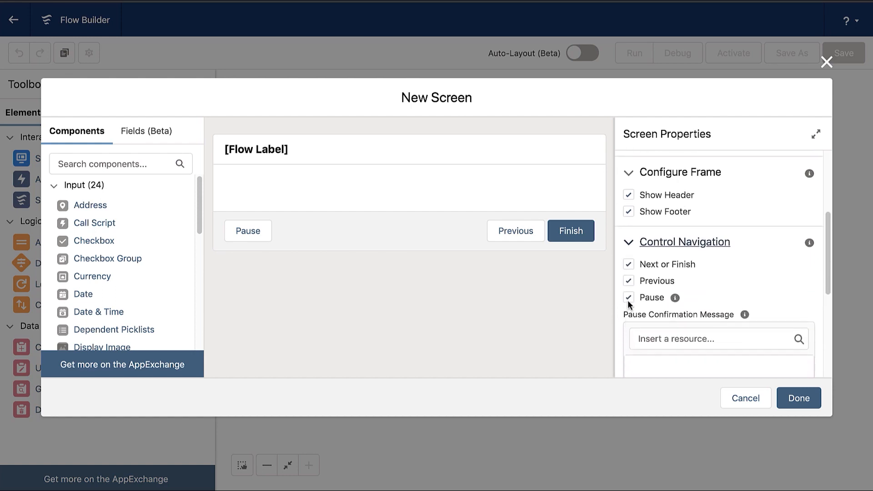
click(628, 296)
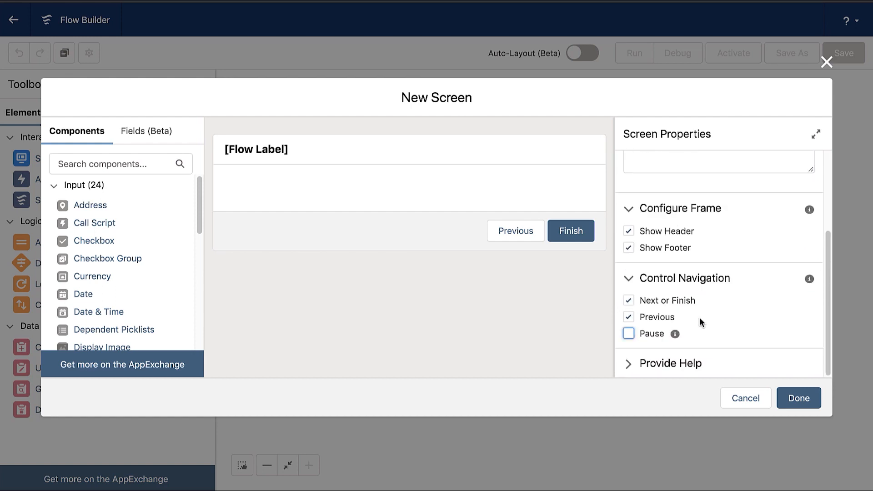
click(628, 317)
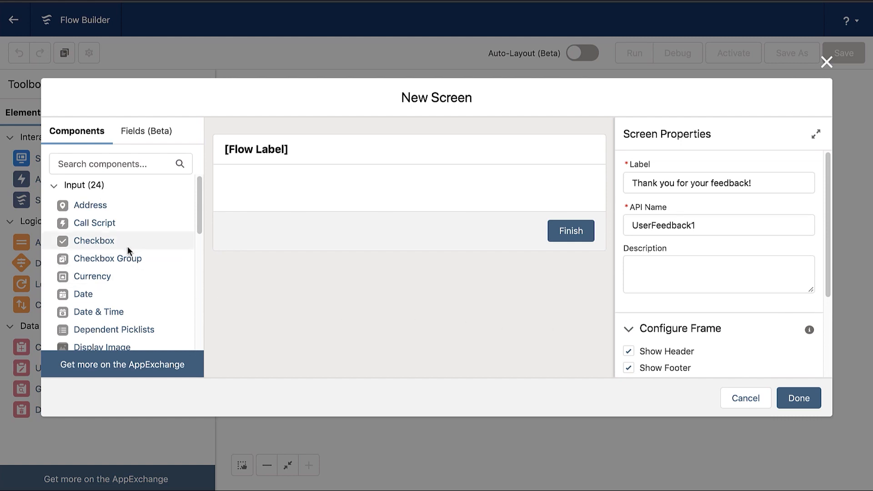
Step: Name the slider FeedbackRating with label 'How useful is this page?'
scroll(down, 3)
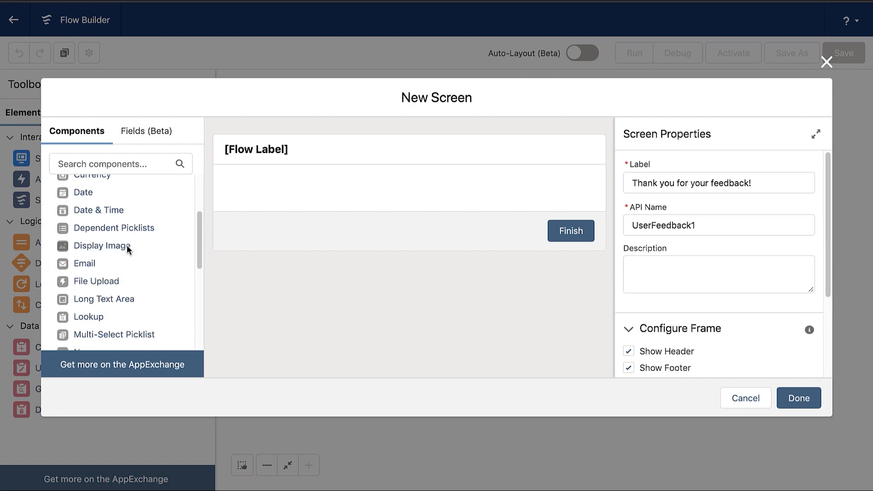
scroll(down, 3)
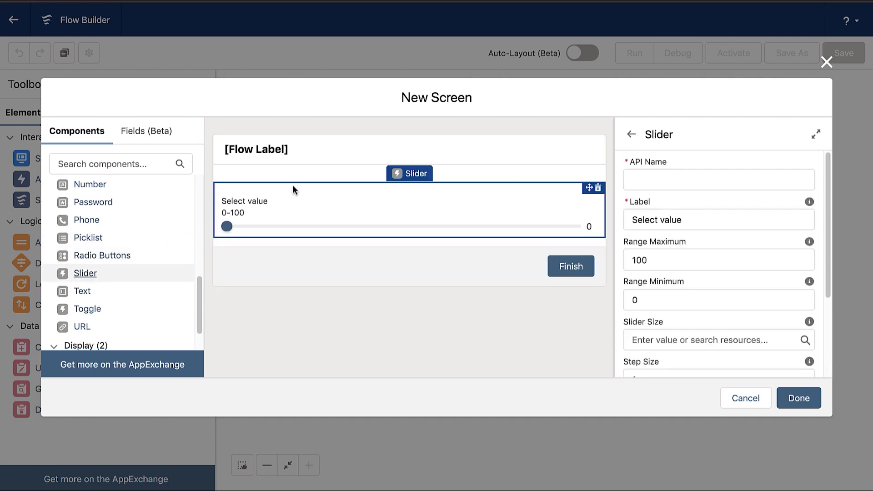
click(718, 180)
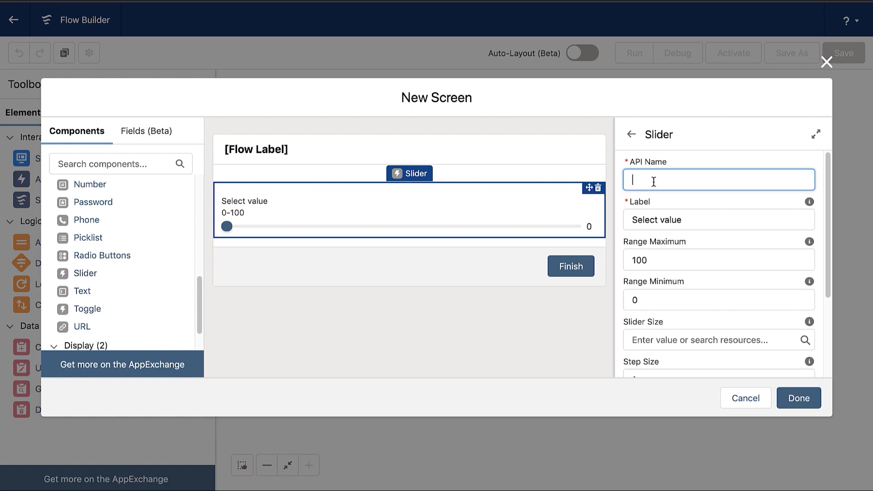
text(F)
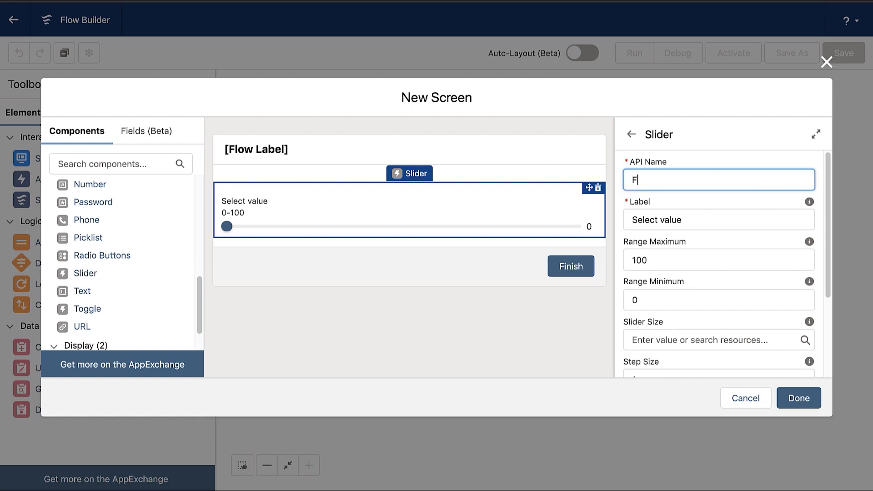
text(eedbackRating)
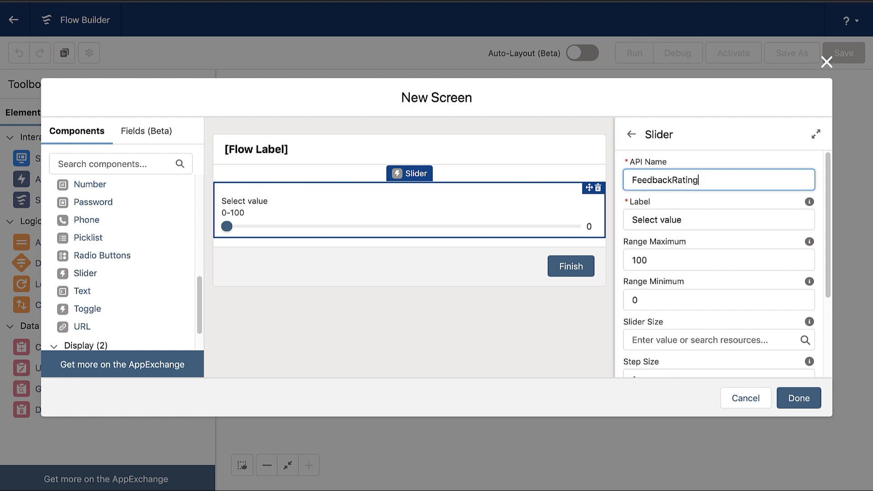
click(719, 219)
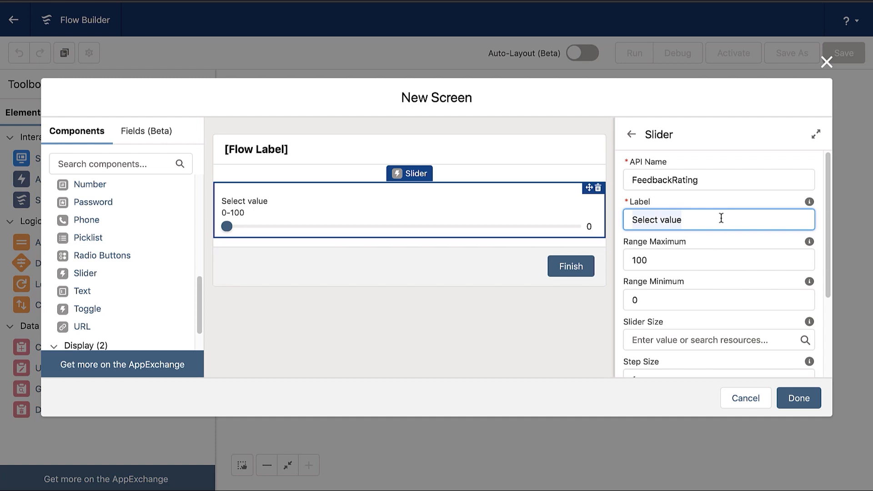
text(How)
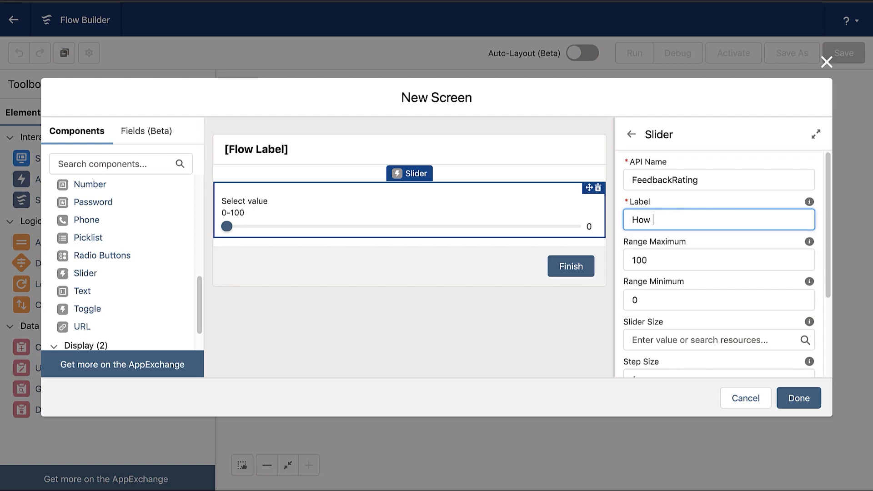
text(useful is this pa)
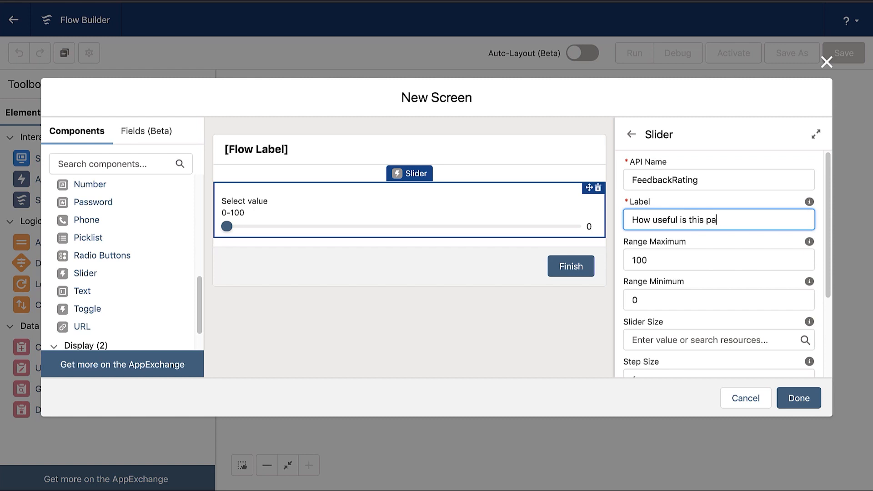
text(ge?)
click(719, 260)
text(5)
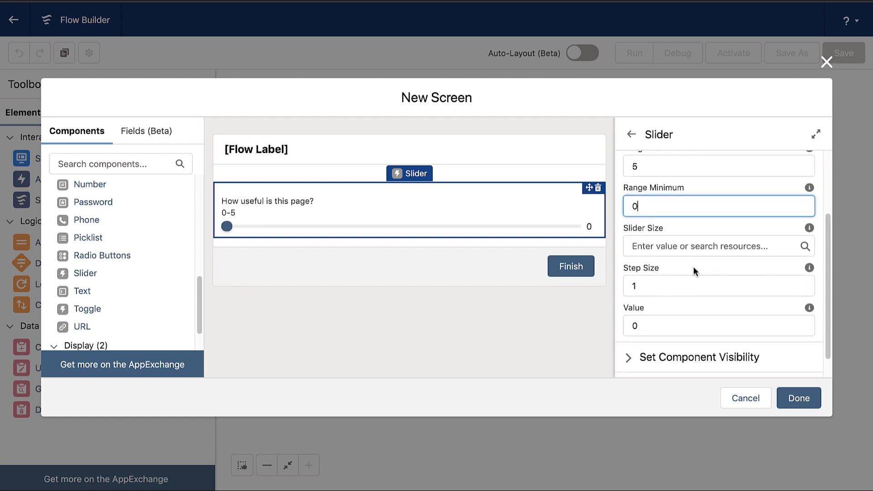
Step: Set the slider size, step and default value 5, then finish the screen
text(medium)
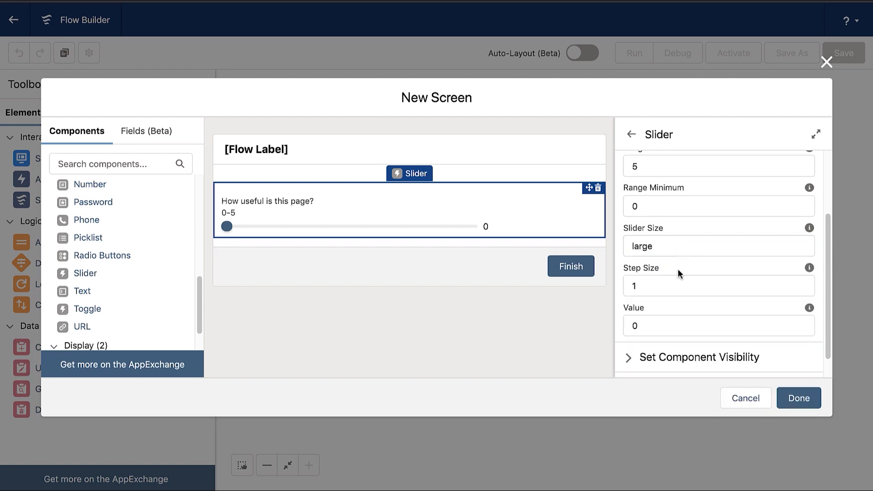
click(718, 245)
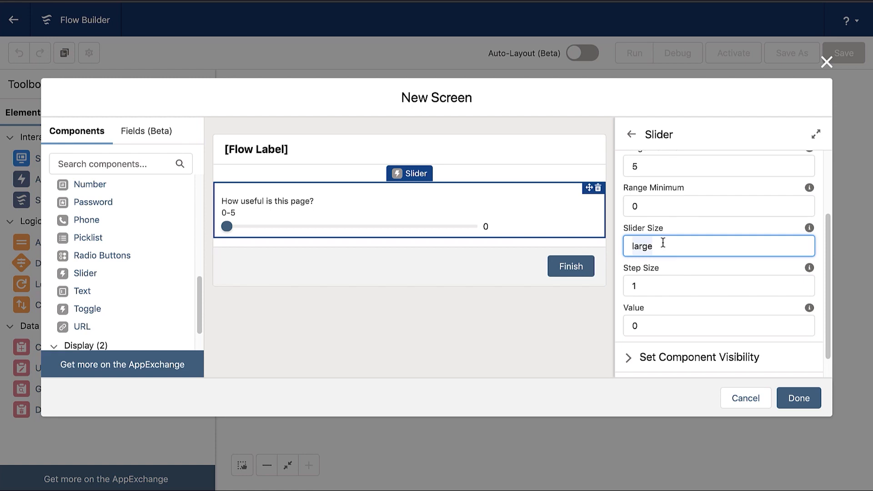
click(717, 285)
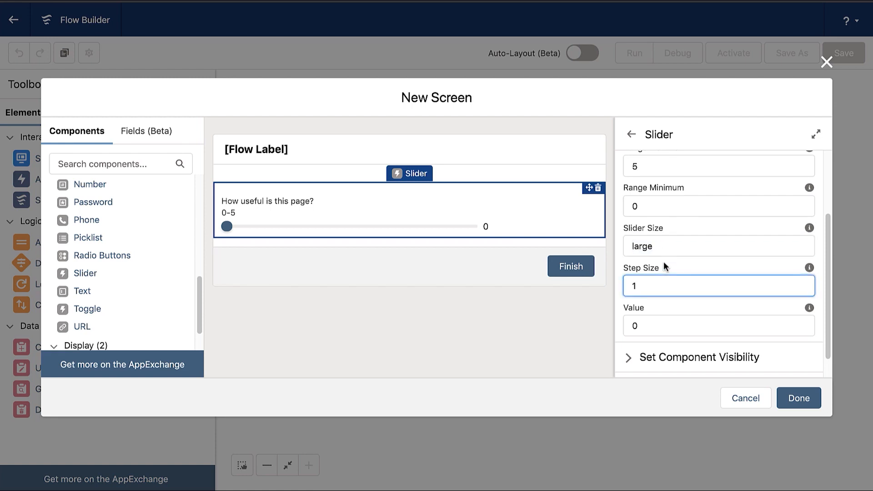
click(718, 301)
text(5)
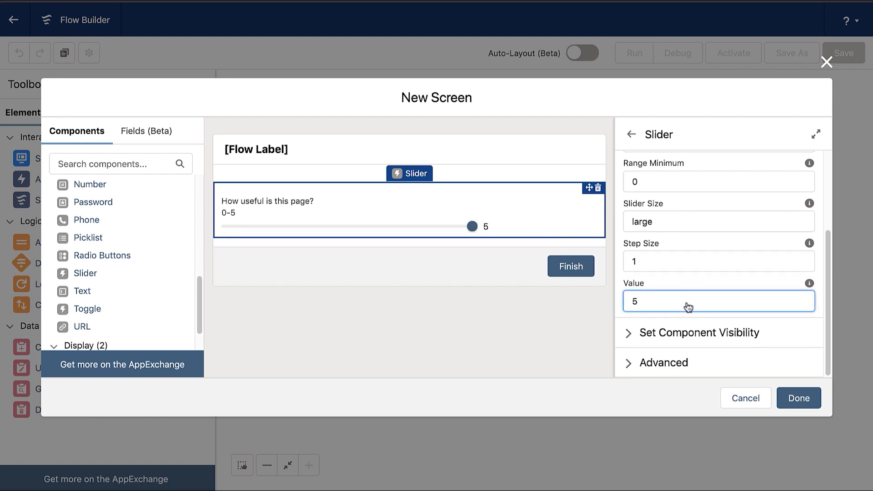
click(798, 398)
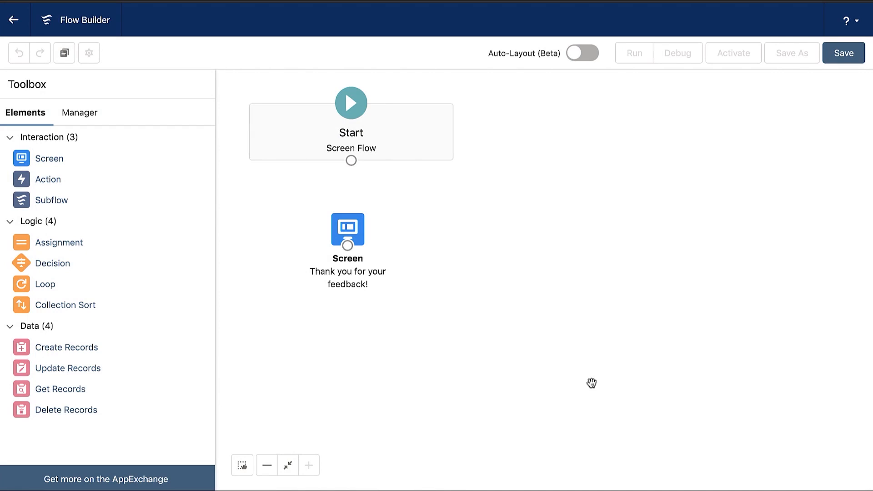
Step: Add a second screen labeled 'Thank you for your feedback' with API name ending back2
click(347, 229)
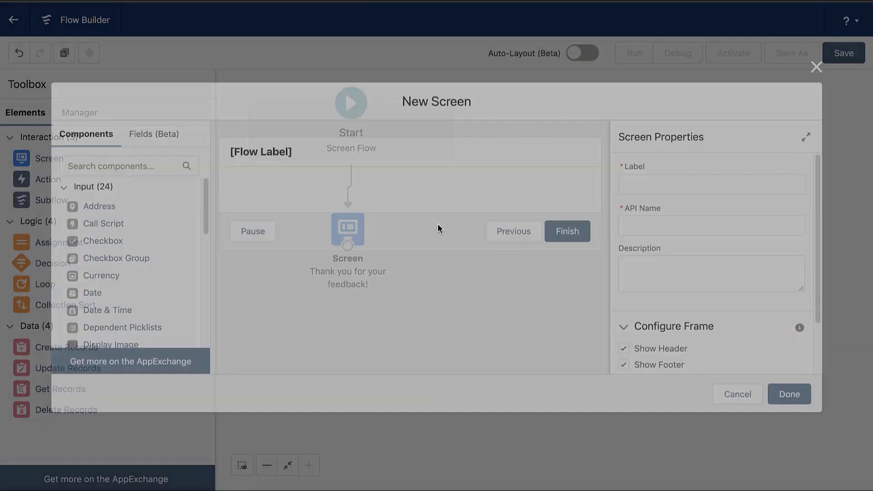
click(717, 182)
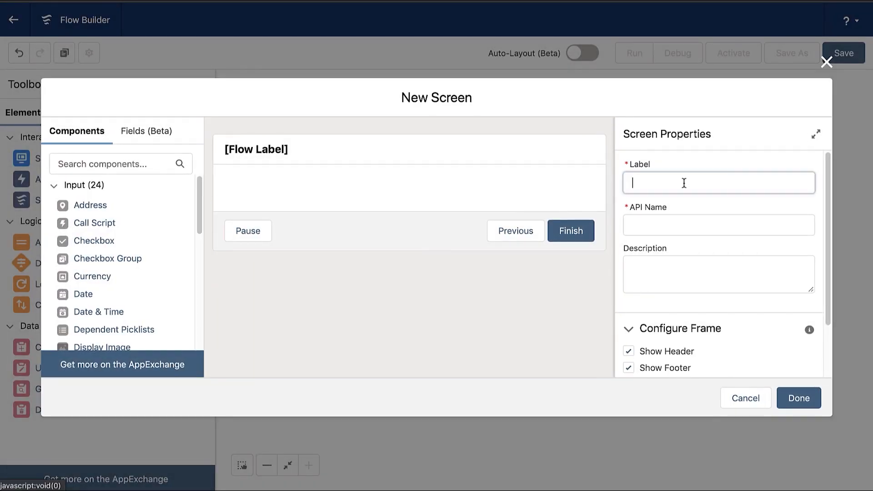
text(Than ky)
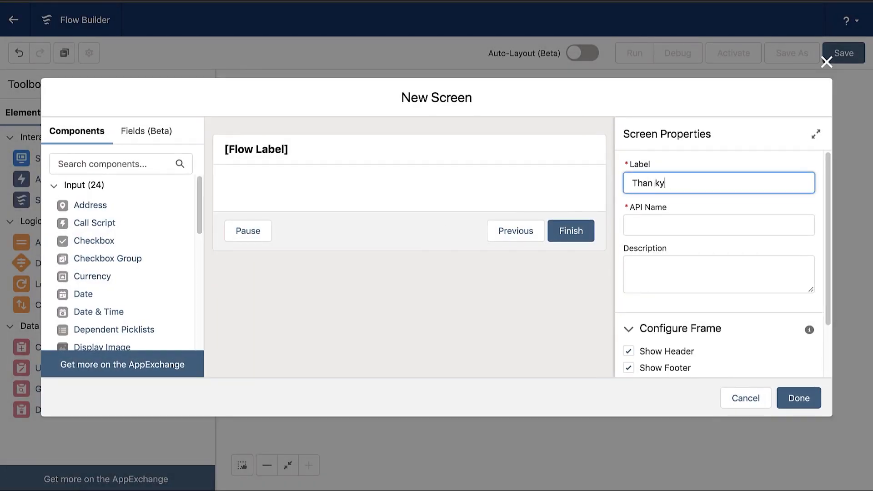
text(Thank y)
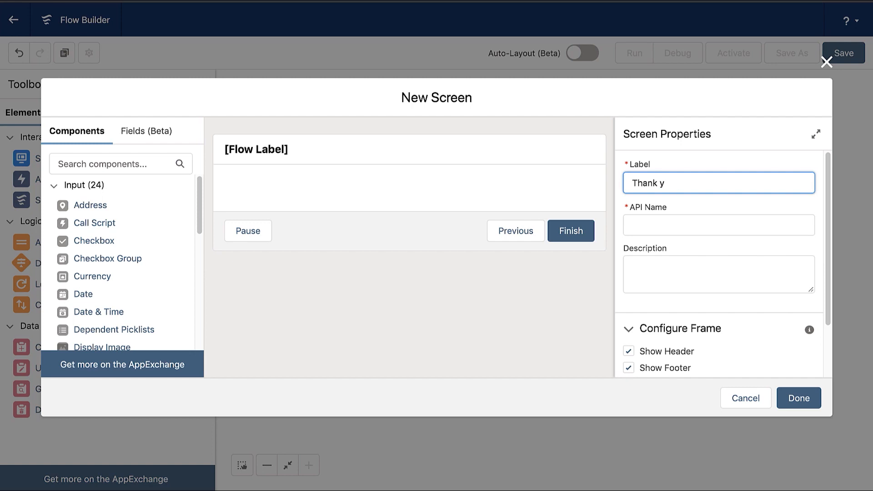
text(ou for your feedback!)
click(720, 226)
text(UserFeed)
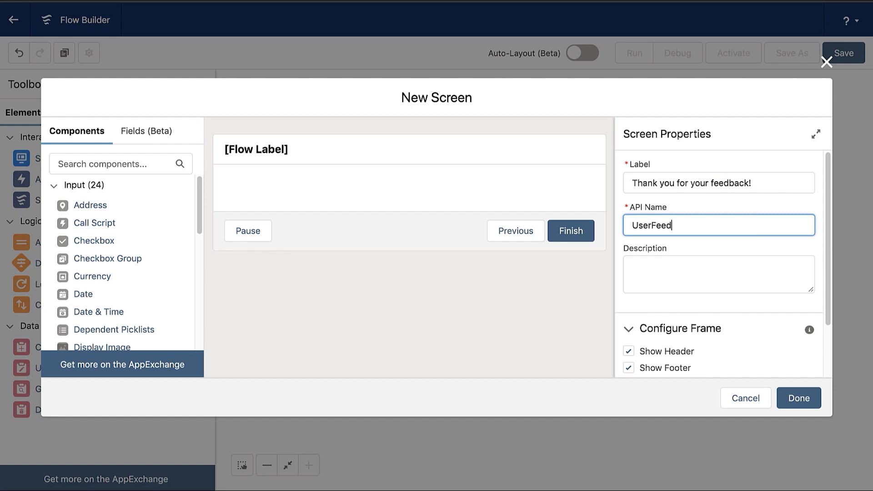
text(back2)
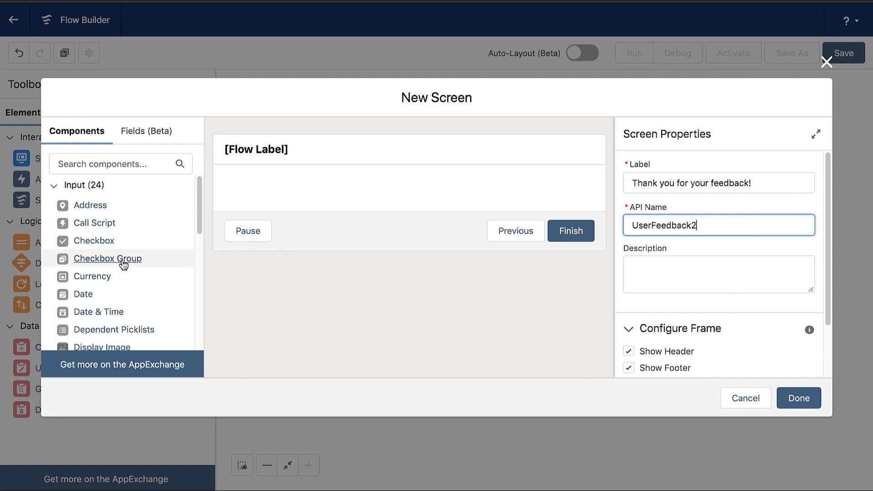
scroll(down, 3)
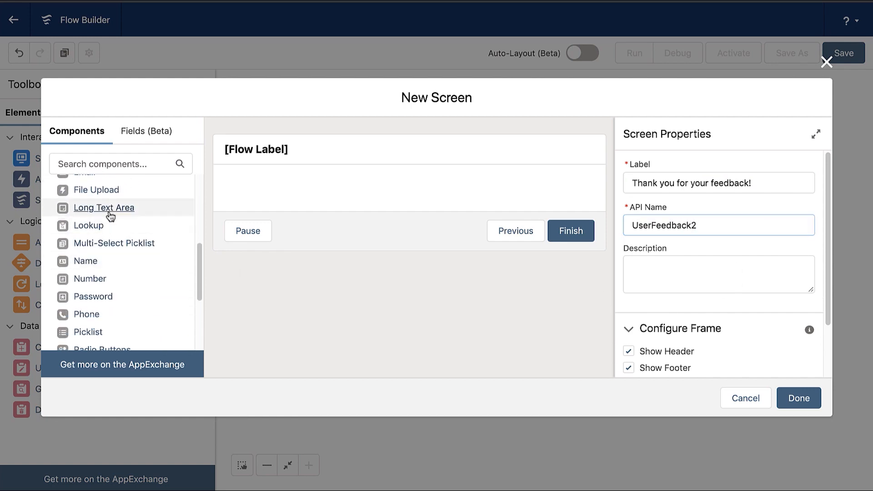
Step: Add a long text area 'Please share any additional feedback' named FeedbackComments and finish the screen
click(103, 208)
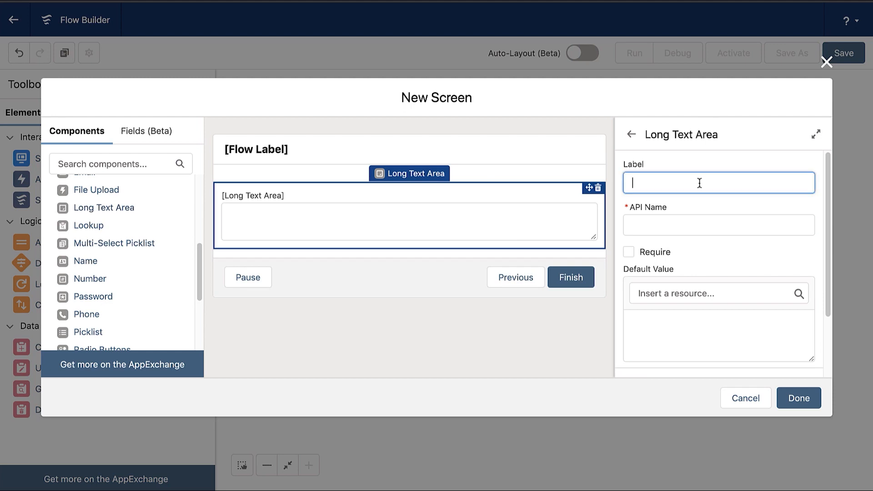
text(Please share an)
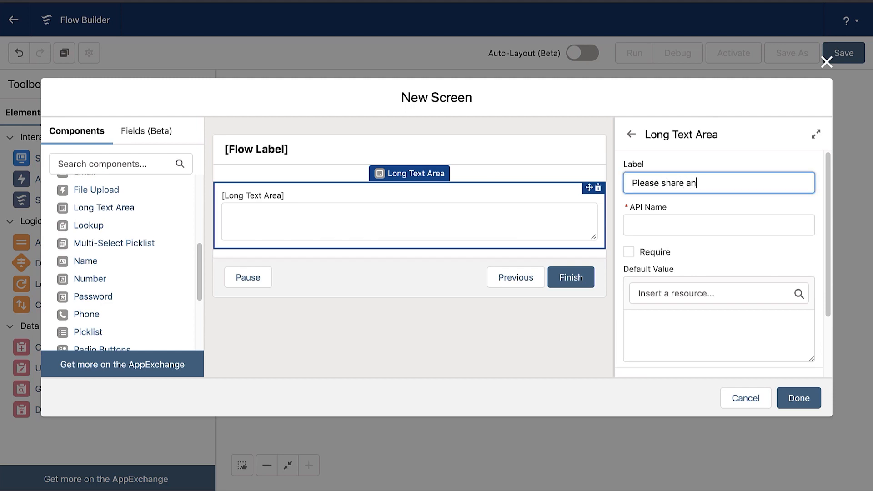
text(y additional f)
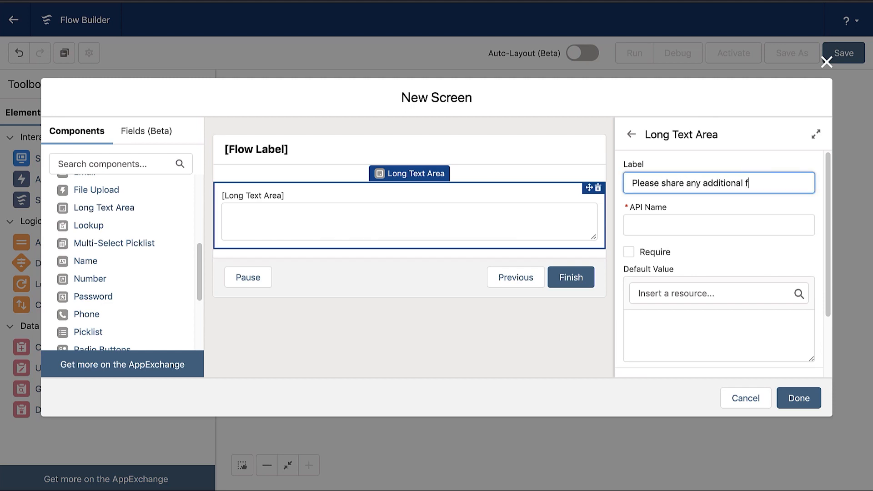
text(eedback yoou)
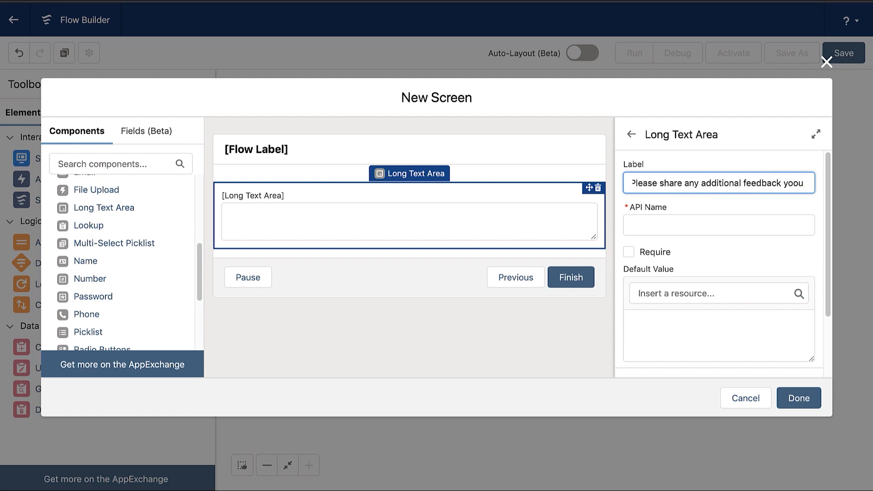
key(backspace)
text( have)
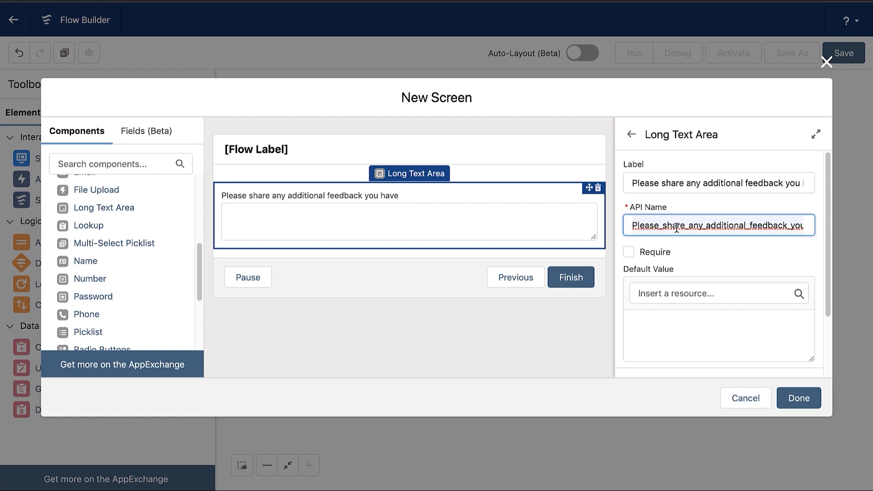
text(FeedbackComment)
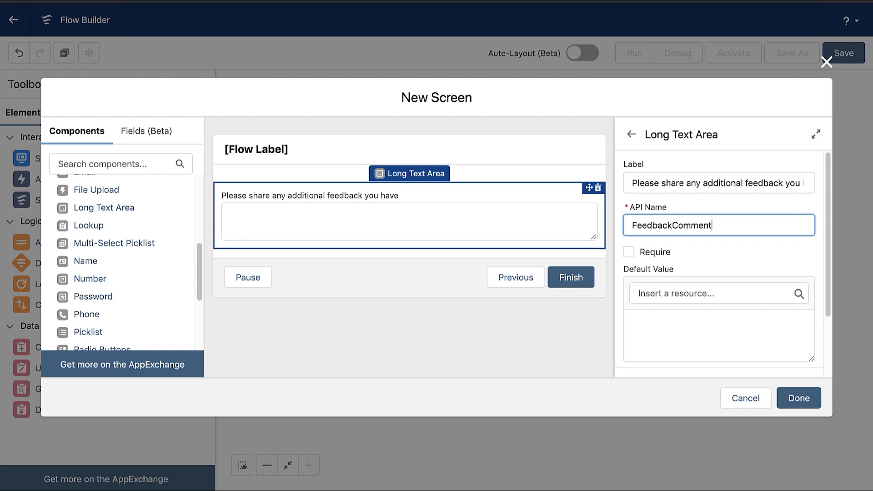
text(s)
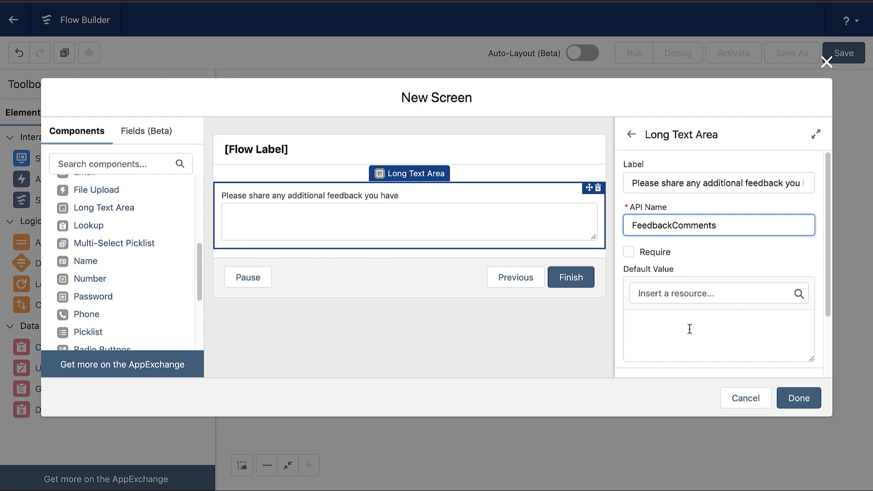
click(798, 397)
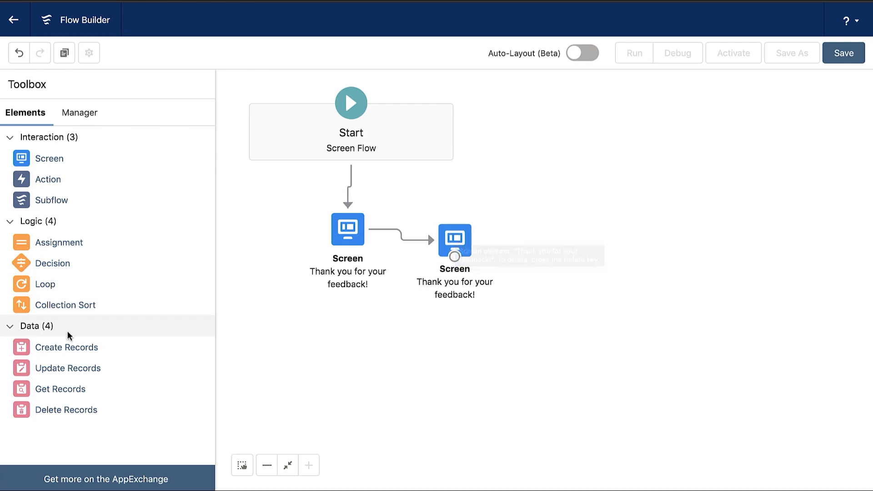
Step: Add a Create Records element CreateFeedbackRecord using separate resources and literal values
click(66, 346)
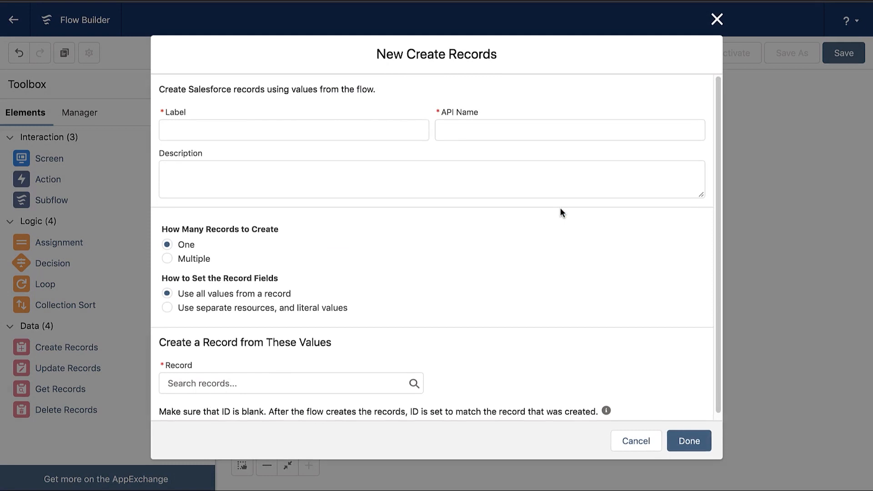
text(c)
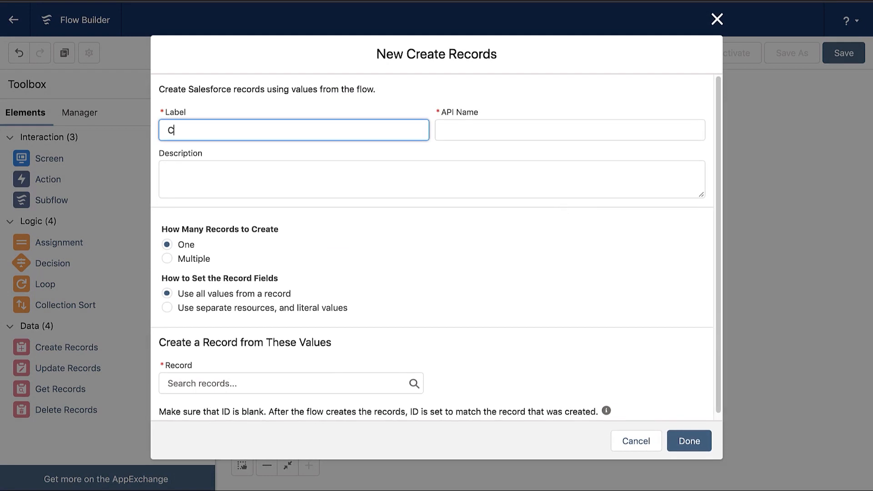
text(reateFeedback)
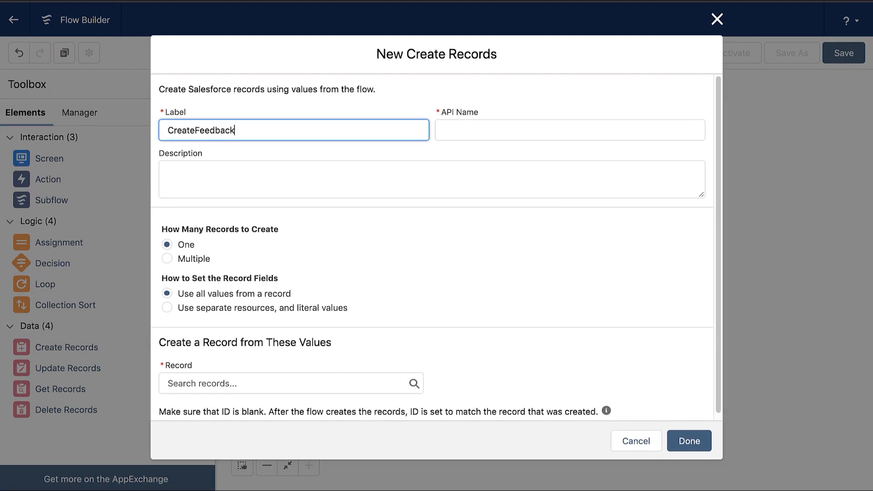
text(Rer)
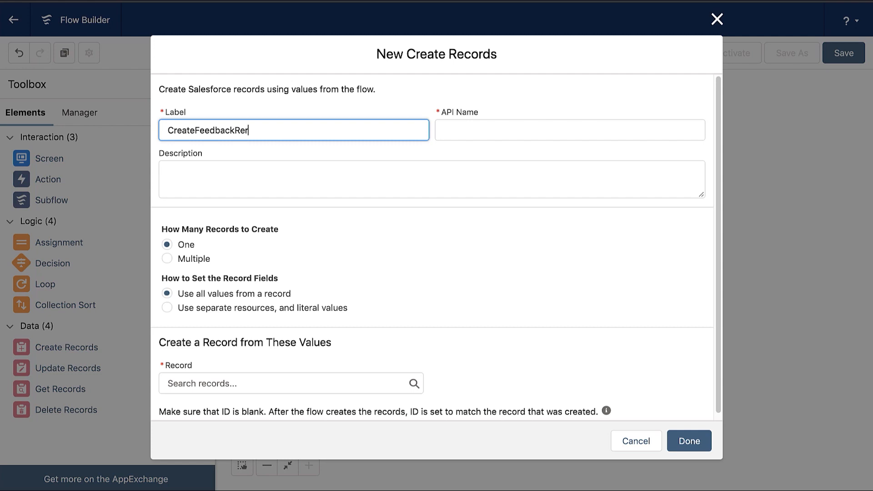
click(569, 130)
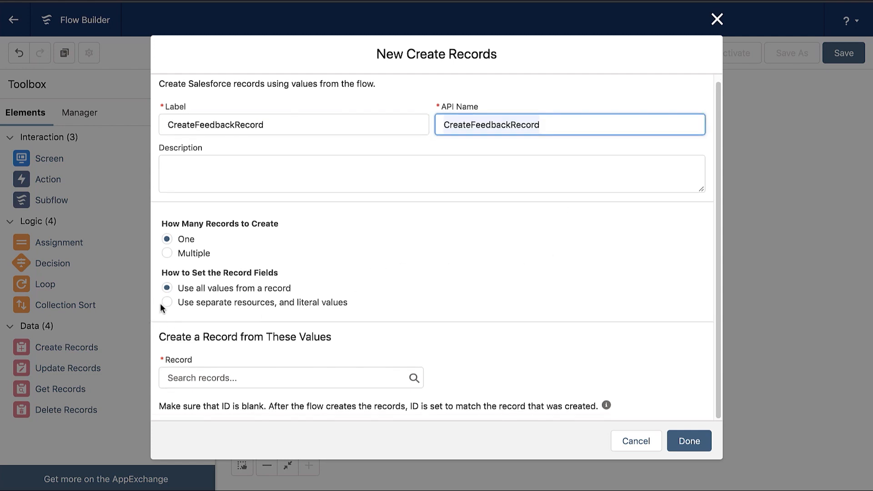
click(167, 302)
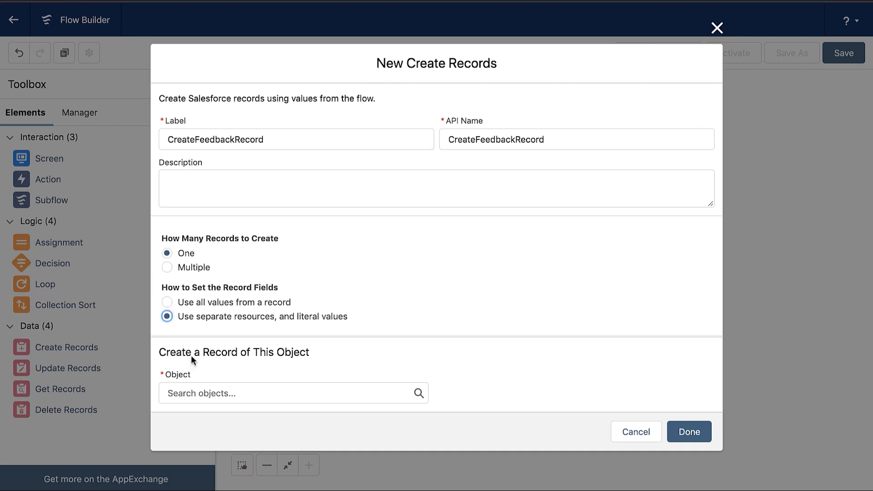
Step: Select User Feedback as the object to create
click(294, 393)
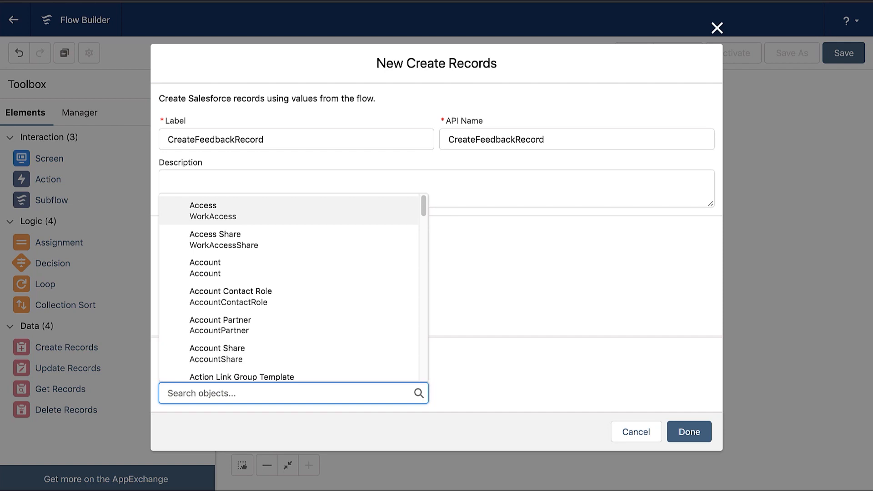
text(user)
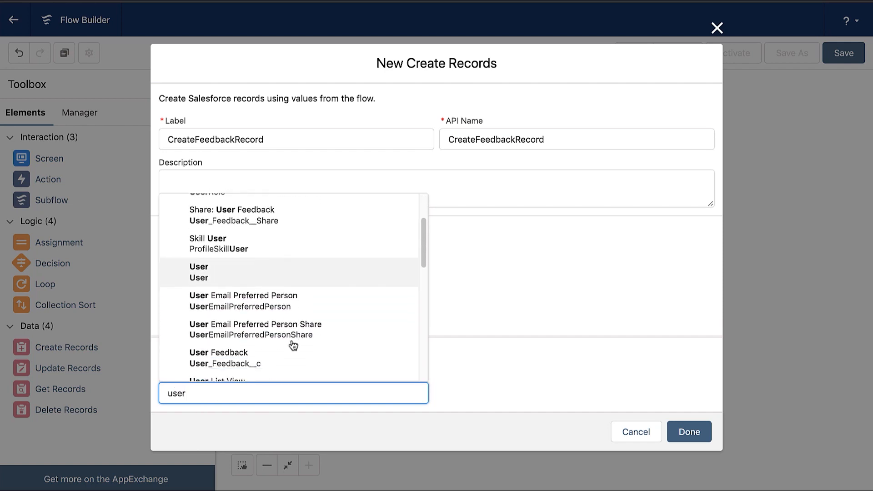
scroll(down, 3)
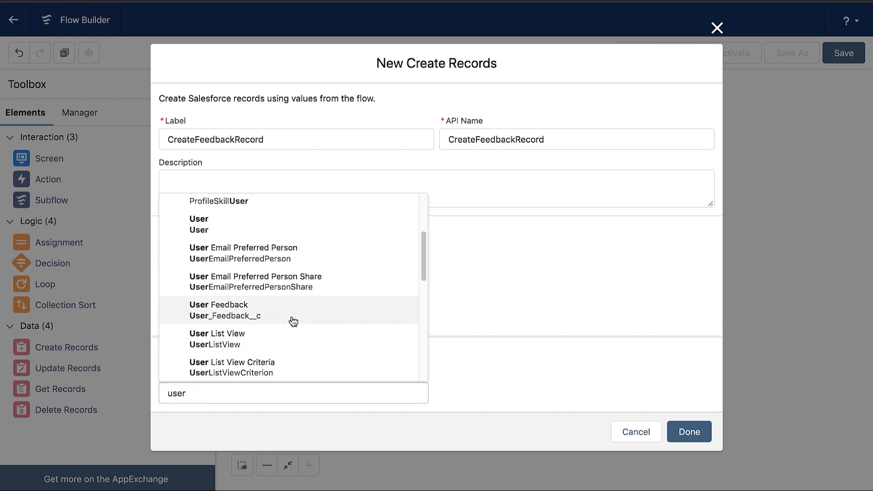
click(225, 309)
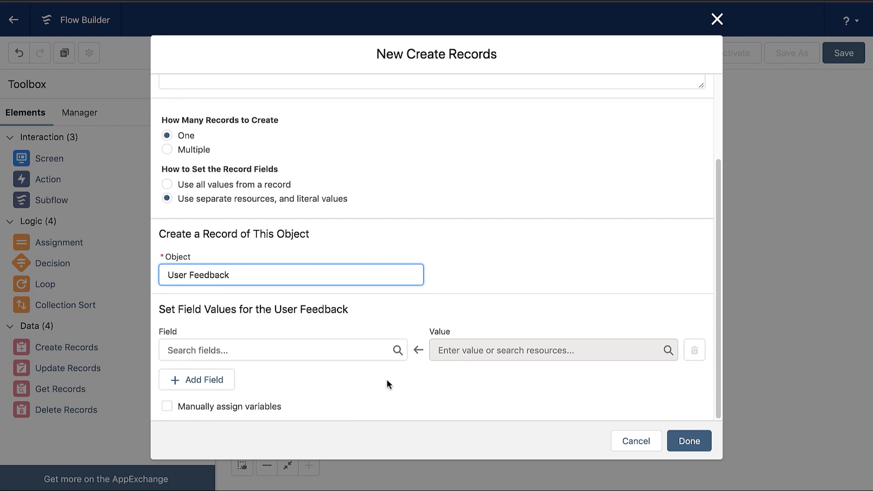
Step: Map Comments__c to FeedbackComments and Rating__c to FeedbackRating.value, and confirm the element
click(281, 349)
text(Comments__c)
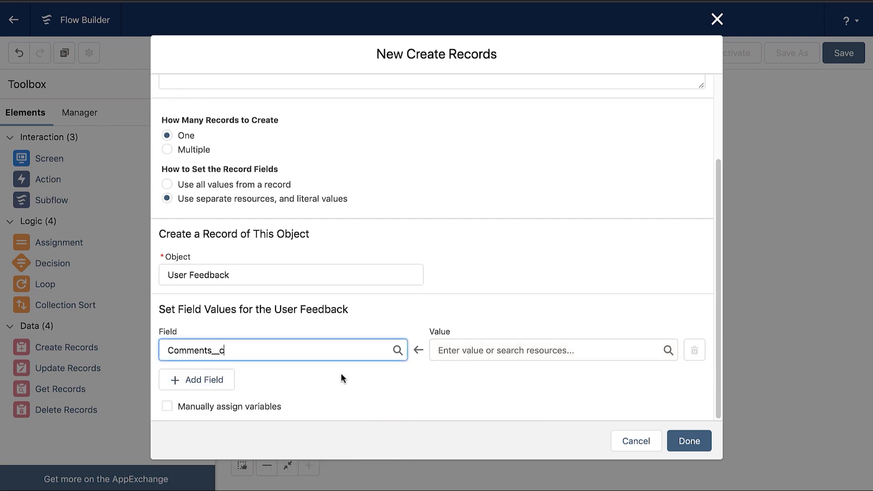
click(551, 350)
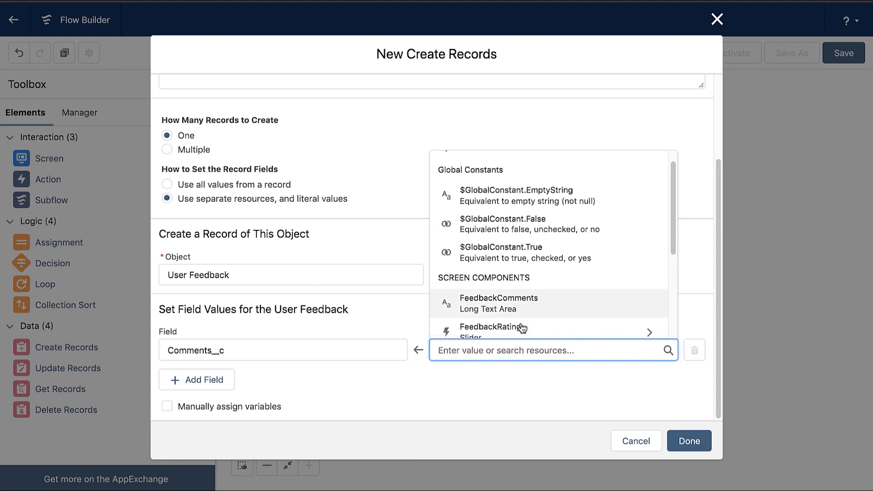
click(499, 304)
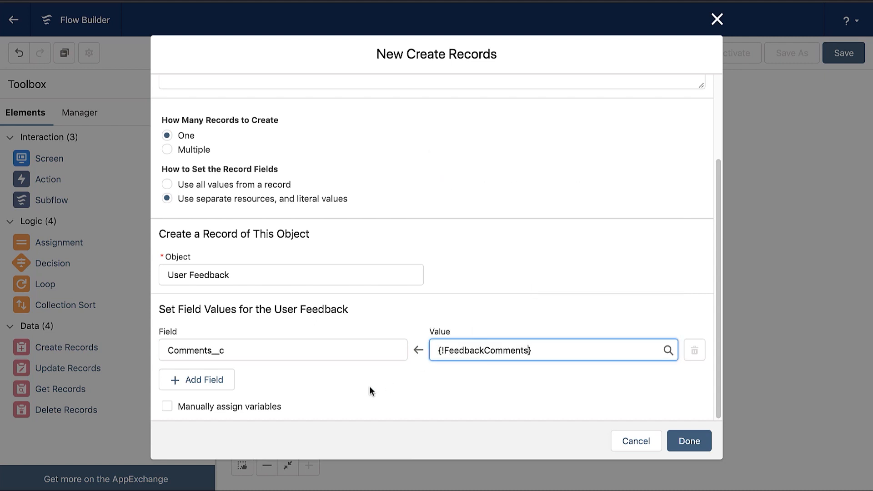
click(196, 380)
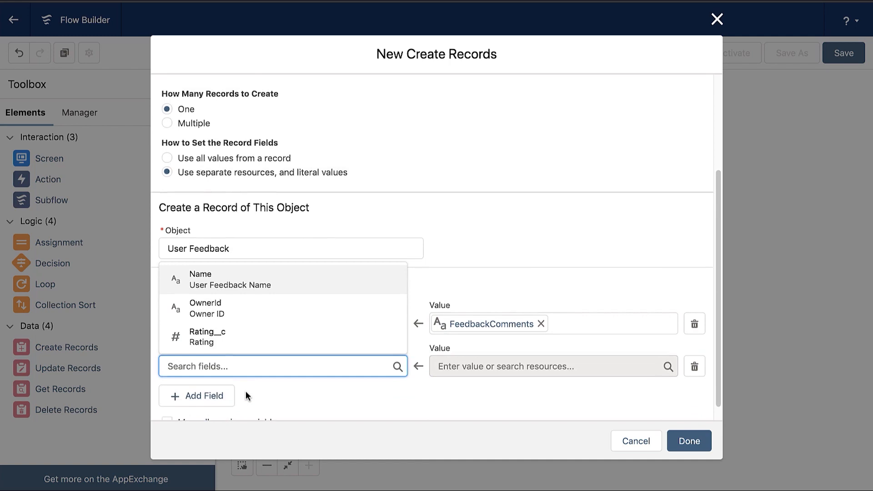
scroll(down, 3)
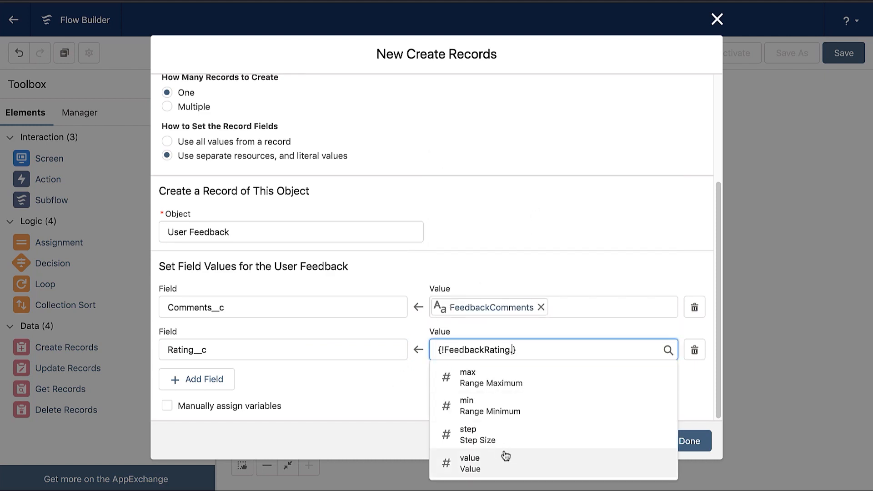
click(469, 462)
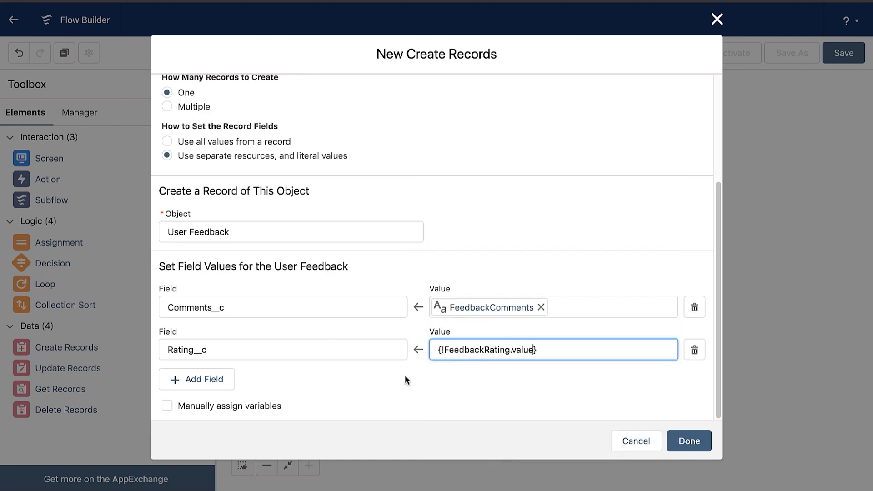
click(688, 440)
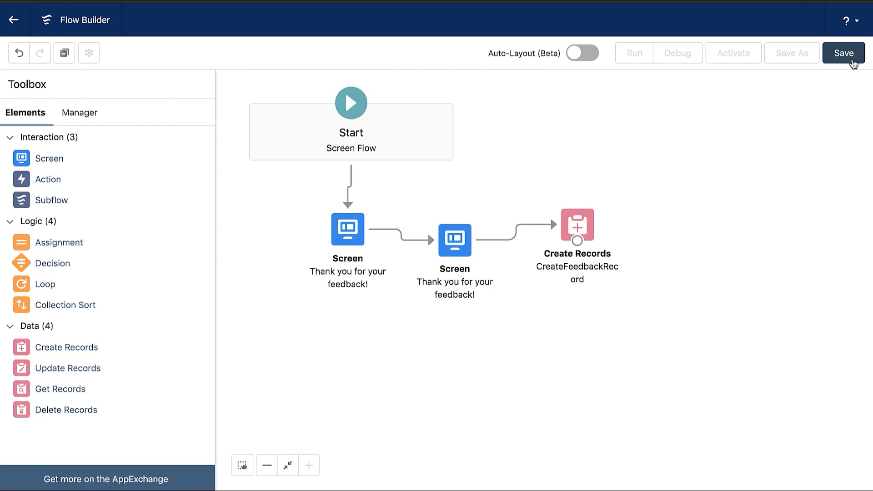
Step: Save the flow as UserFeedbackFlow version 1 and start a test run
click(843, 52)
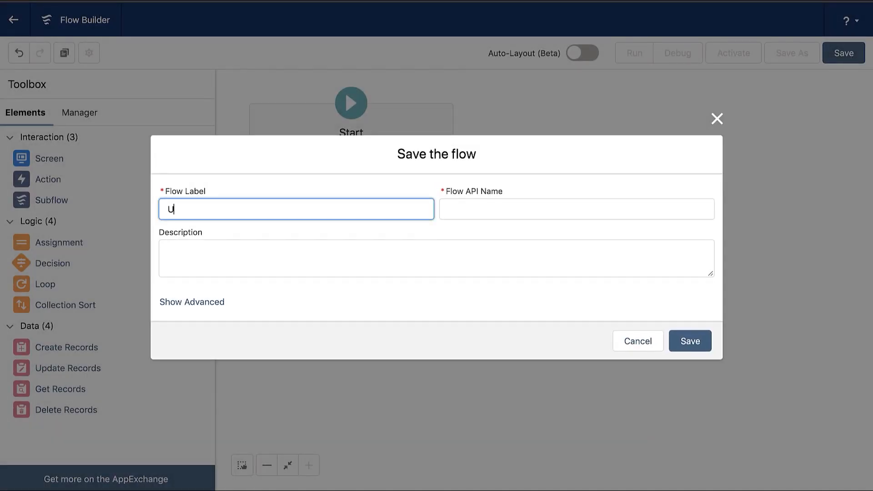
text(serFeedbackS)
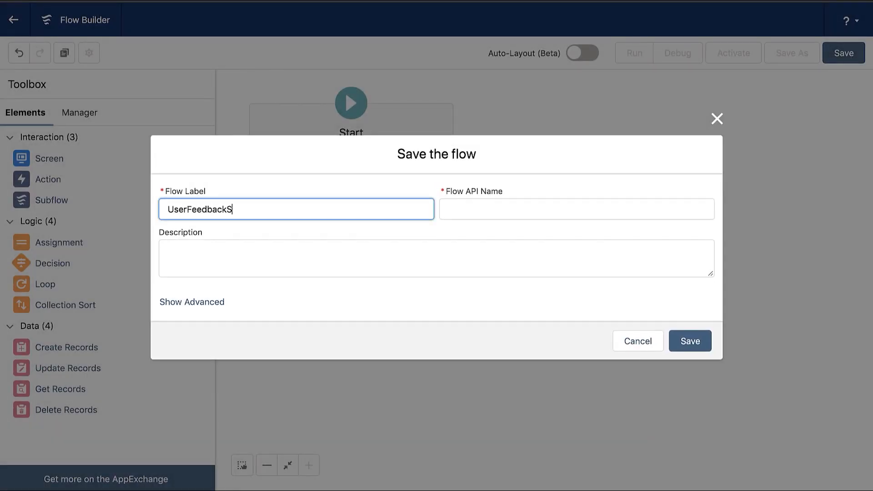
text(creenFlow)
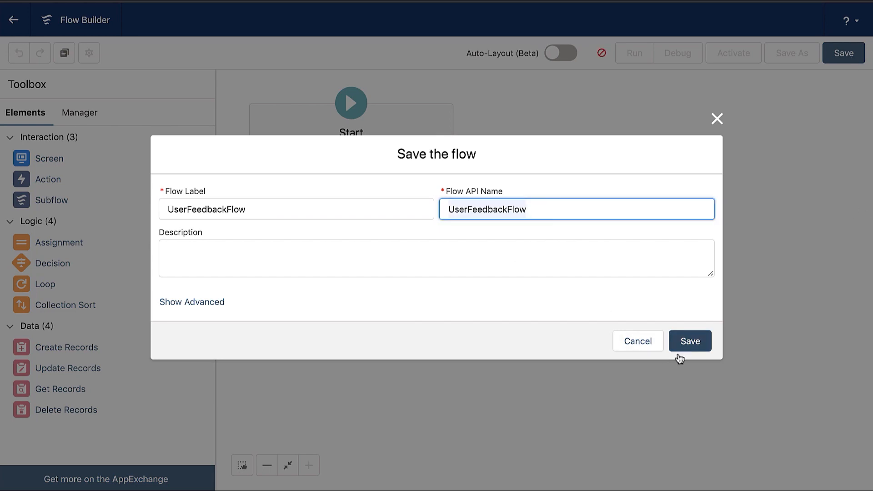
click(689, 340)
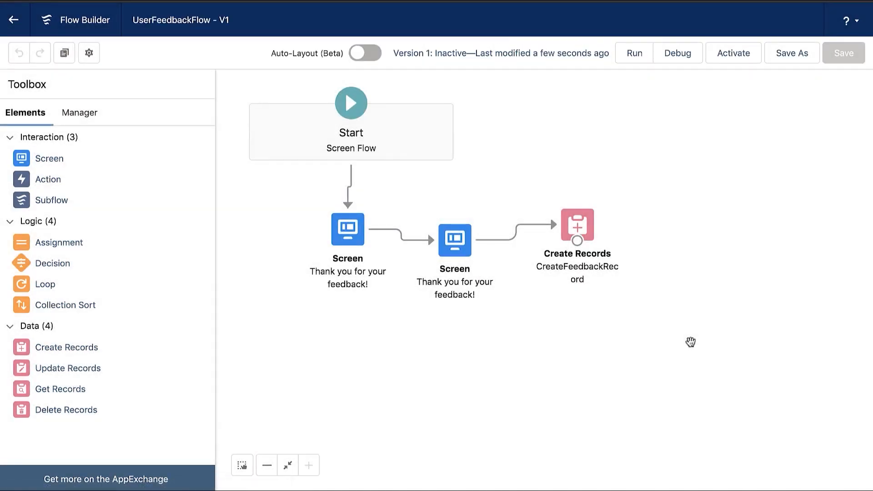
mouse_move(654, 88)
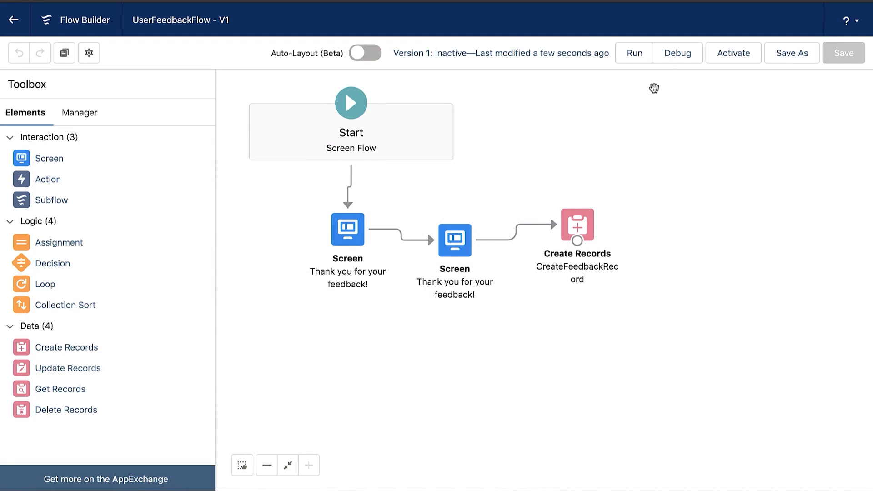
click(633, 52)
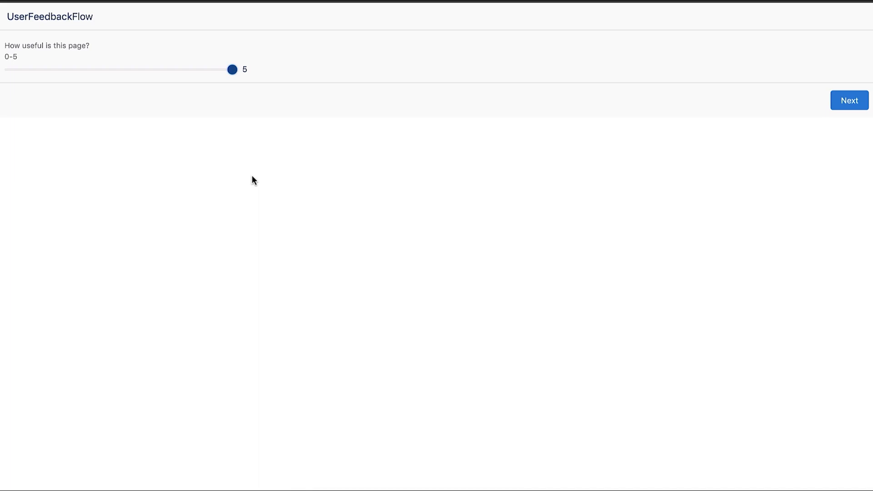
mouse_move(849, 100)
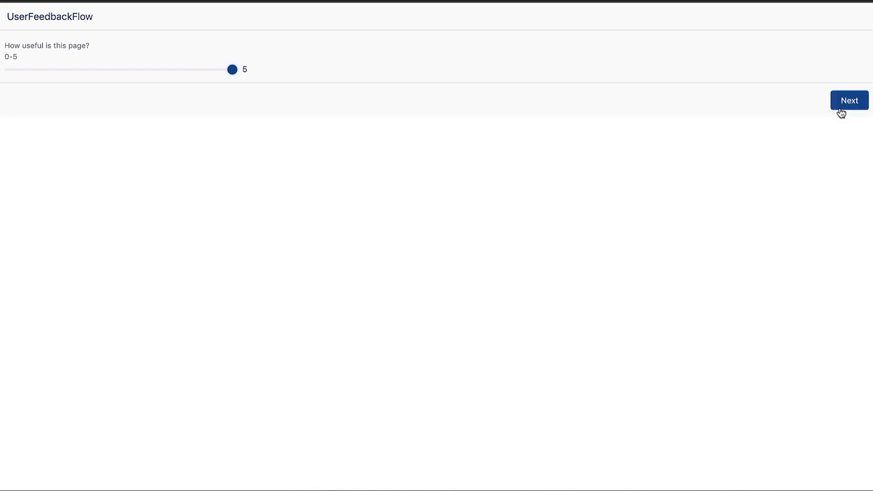
Step: Finish the test run with rating 5 and activate UserFeedbackFlow
click(849, 101)
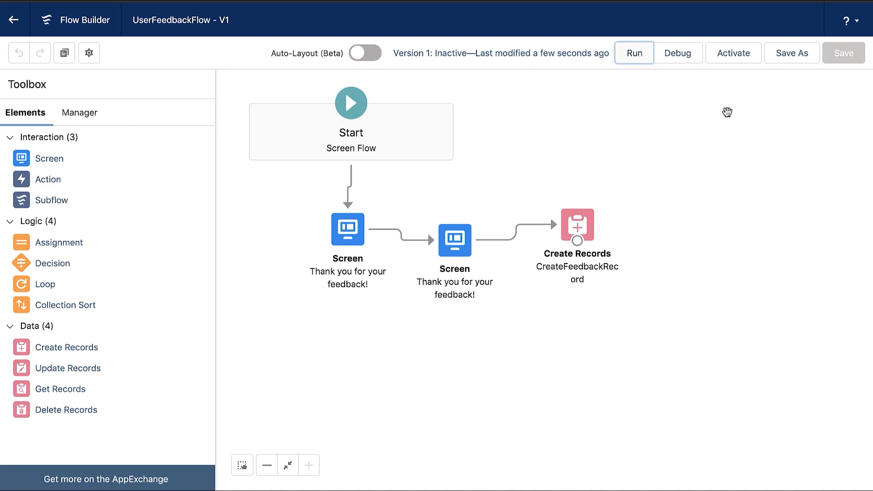
click(733, 53)
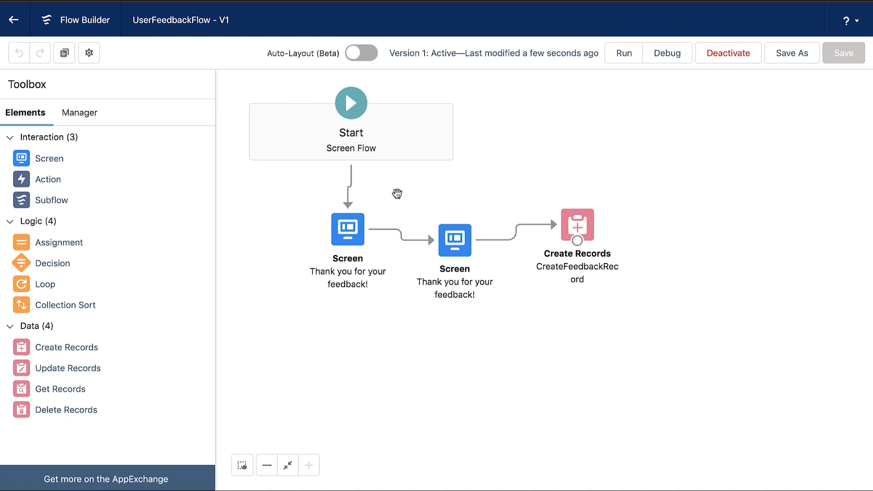
click(360, 53)
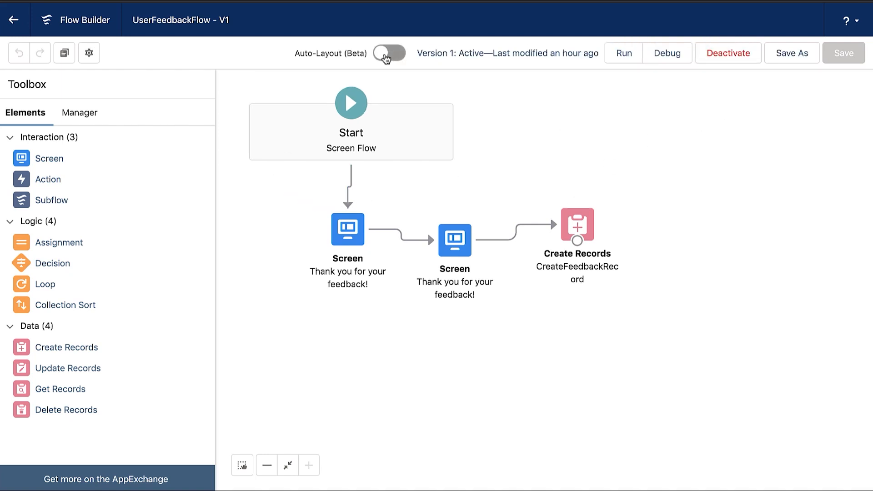
Step: View the feedback flow in auto-layout, then leave Flow Builder for the Setup Flows list
click(388, 52)
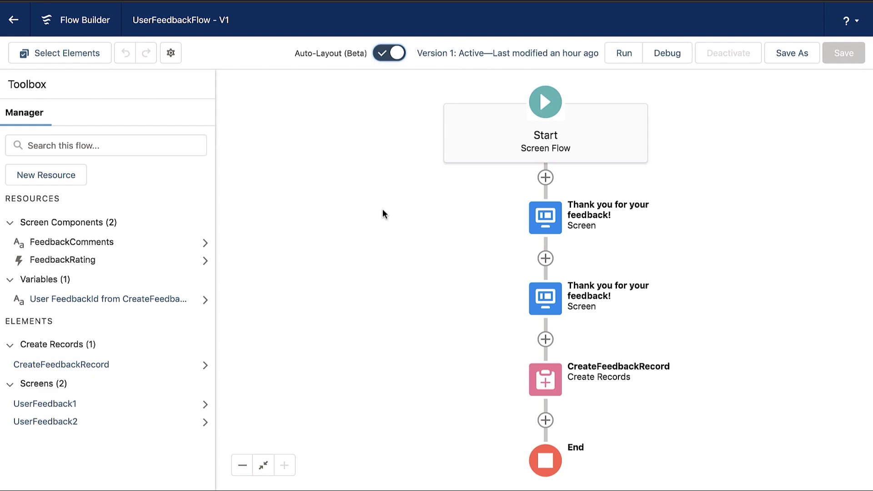
click(13, 19)
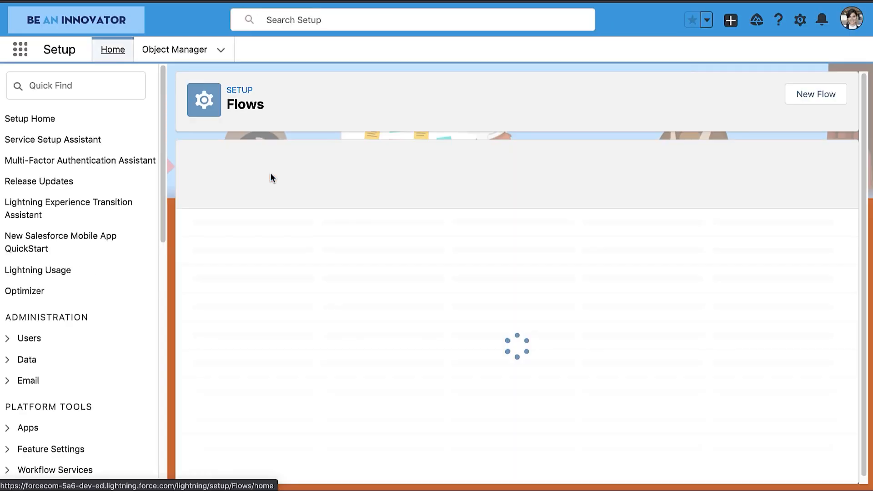
Step: Start a new action under Account's Buttons, Links, and Actions in Object Manager
click(175, 49)
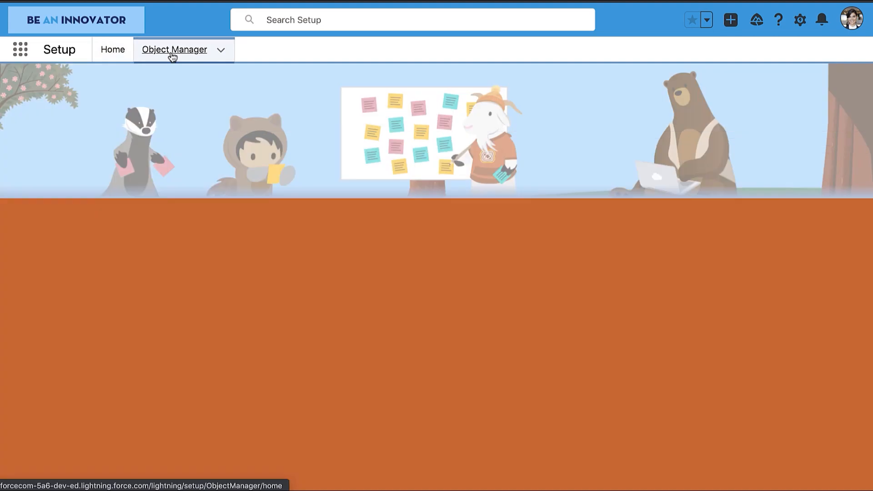
click(174, 49)
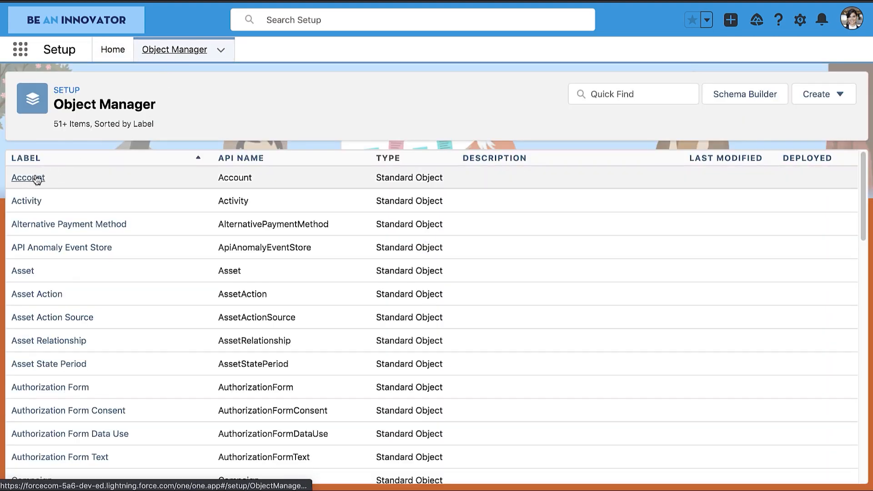
click(27, 177)
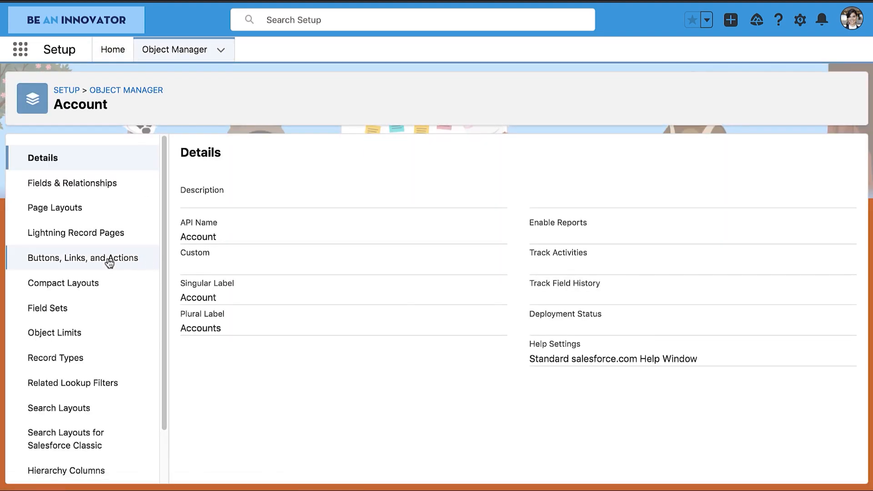
click(82, 258)
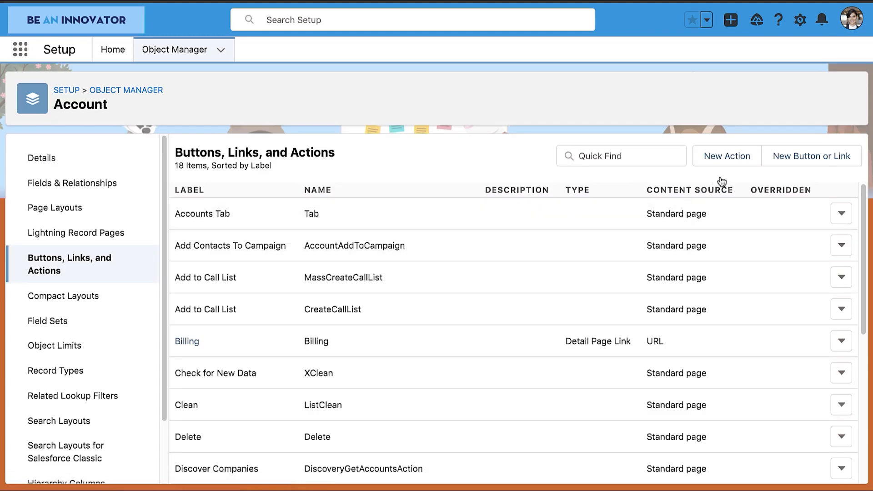
click(726, 155)
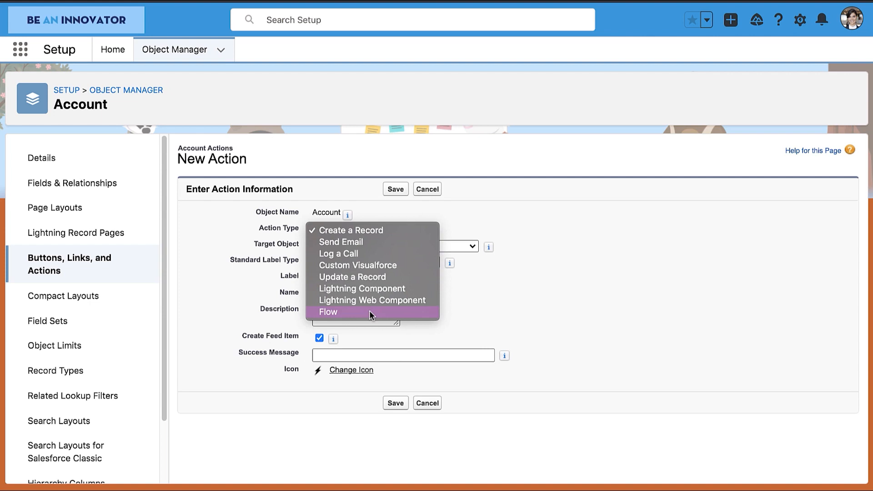
Step: Save the action as type Flow running UserFeedbackFlow with label Feedback
click(328, 312)
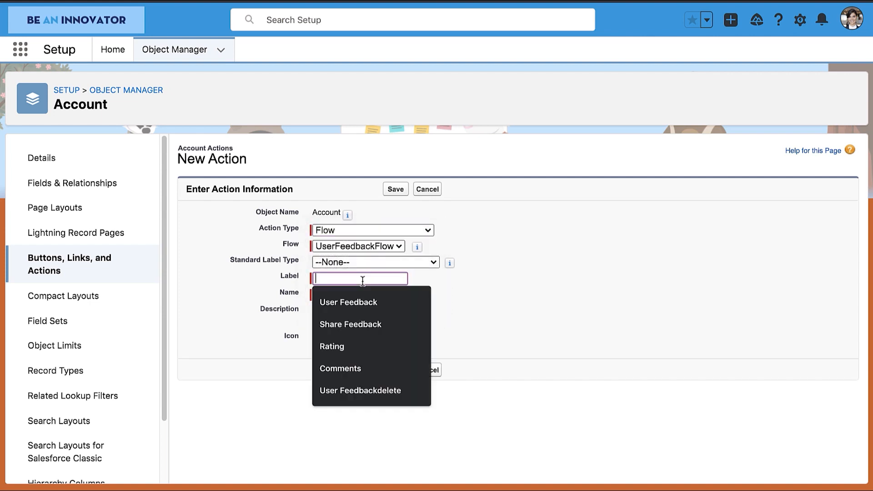
text(Fe)
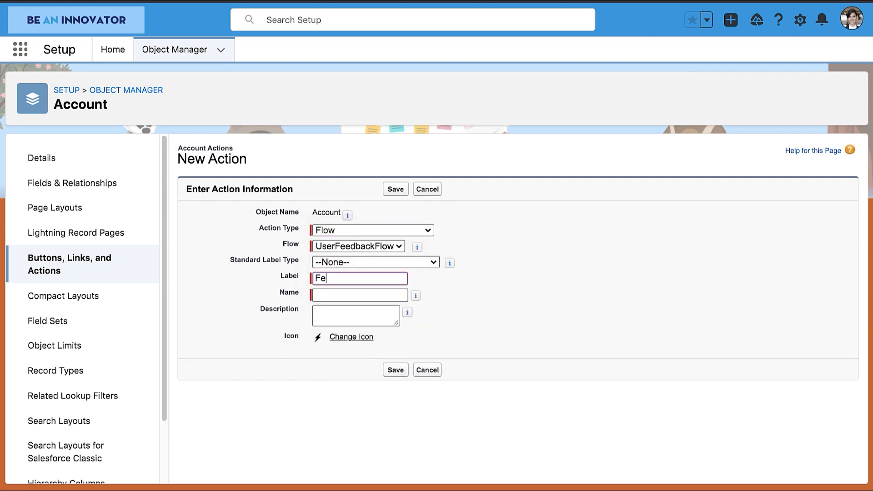
text(edback)
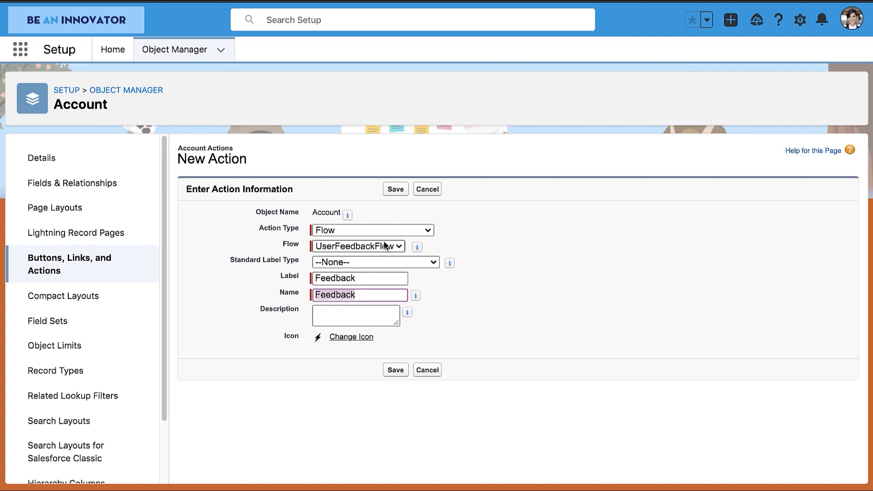
click(395, 189)
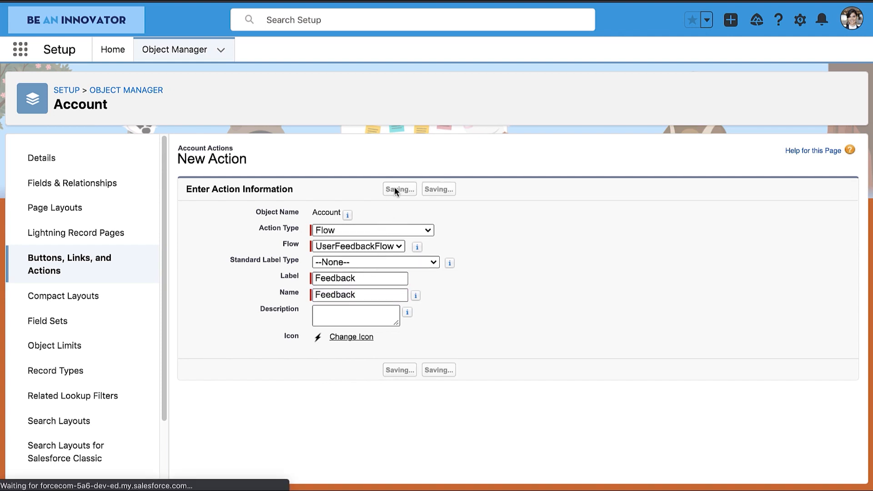
click(399, 189)
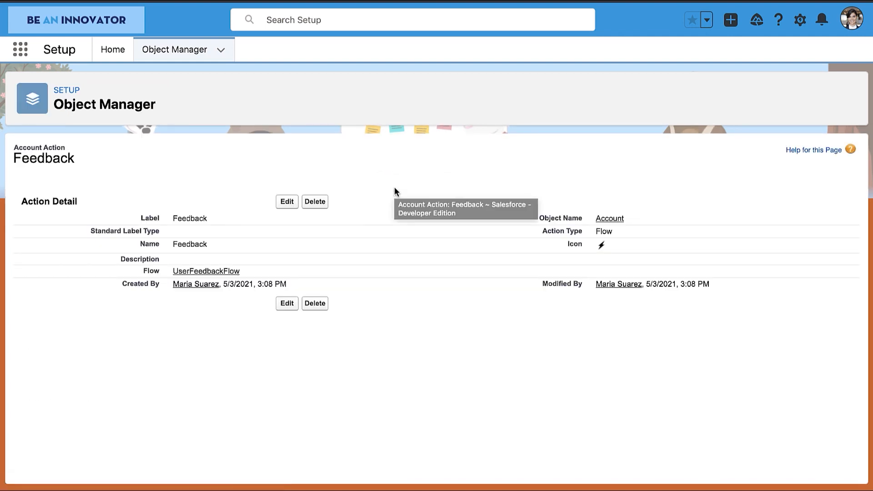
mouse_move(200, 37)
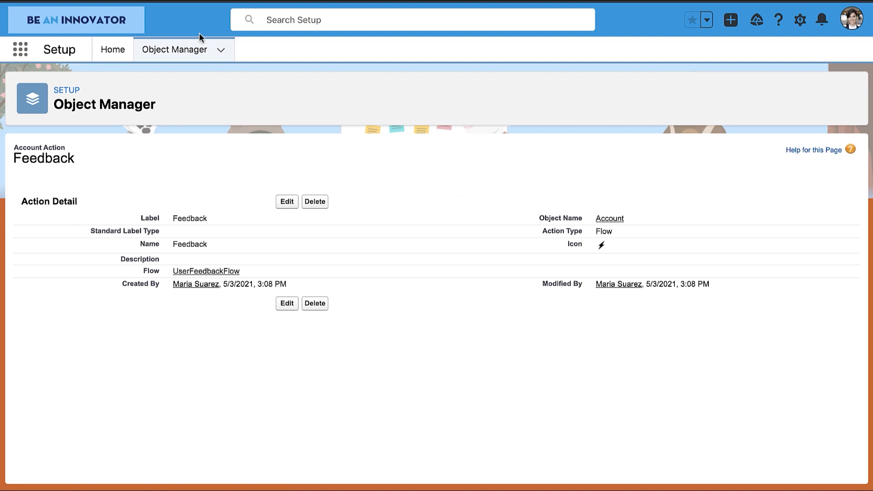
click(19, 49)
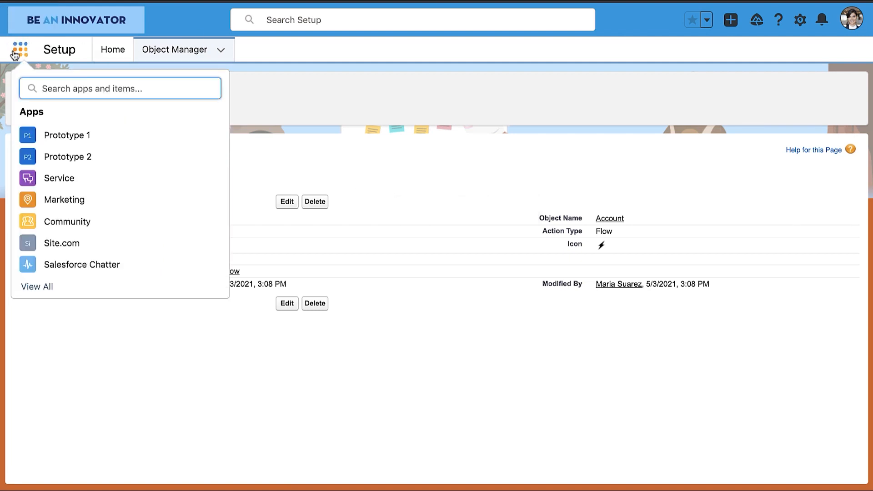
Step: In the Prototype 1 app, bring the Edge Communications account record page into Lightning App Builder
click(66, 135)
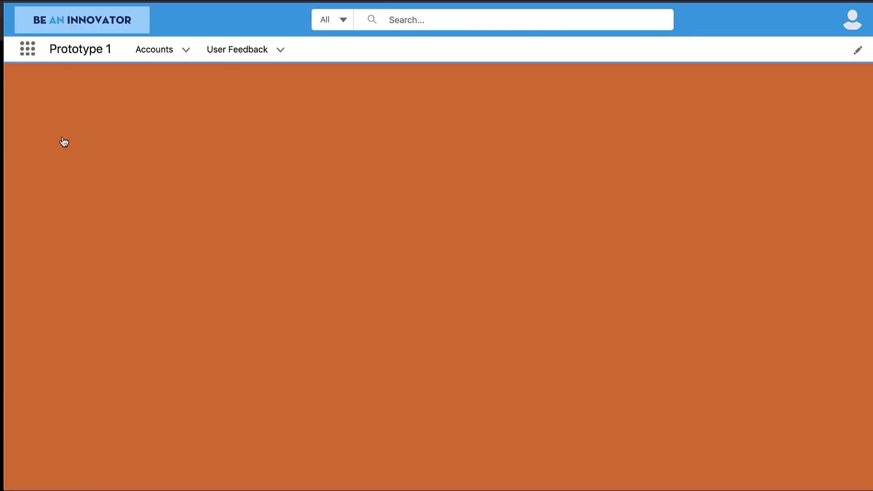
click(155, 50)
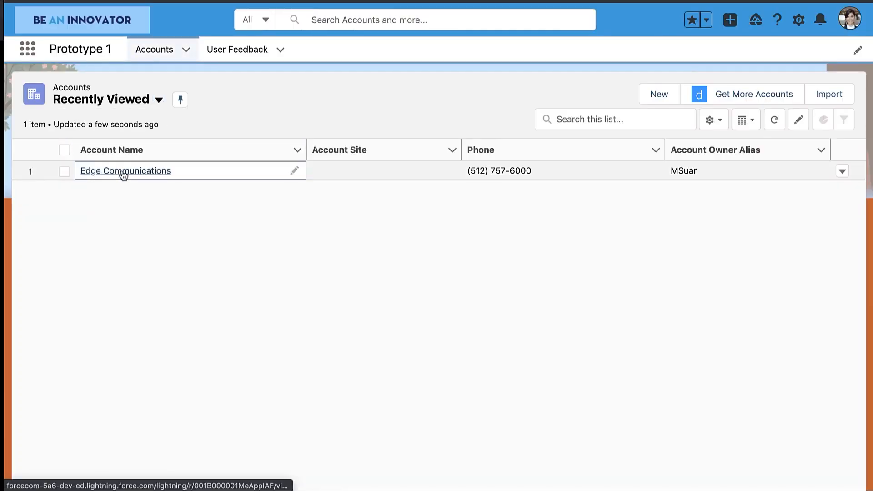
click(125, 171)
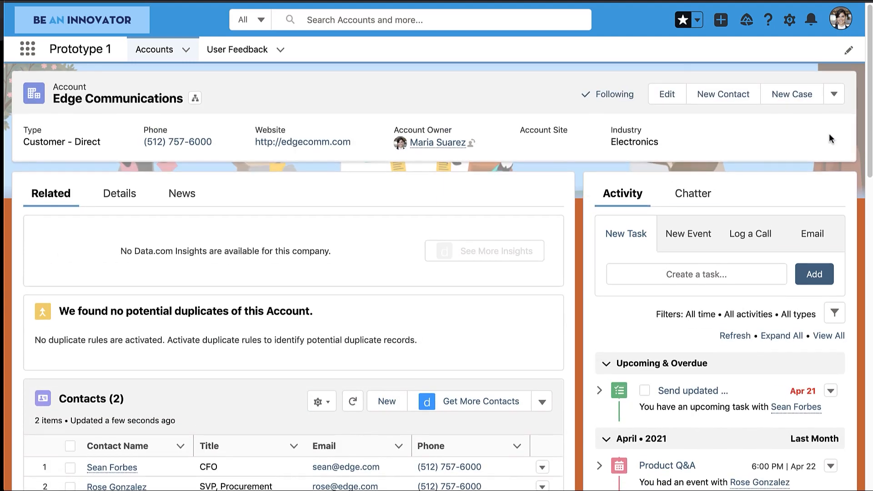
click(789, 19)
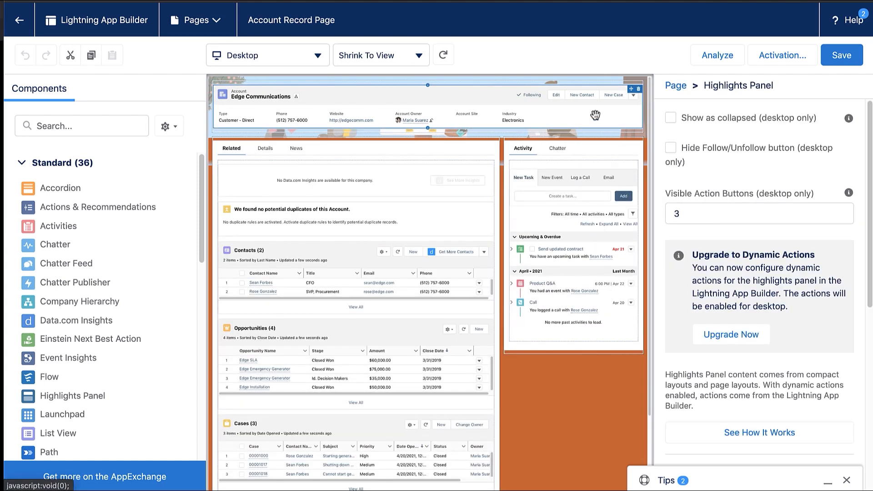
Step: Upgrade the Highlights Panel to dynamic actions migrated from Account Layout and review its Actions list
click(730, 333)
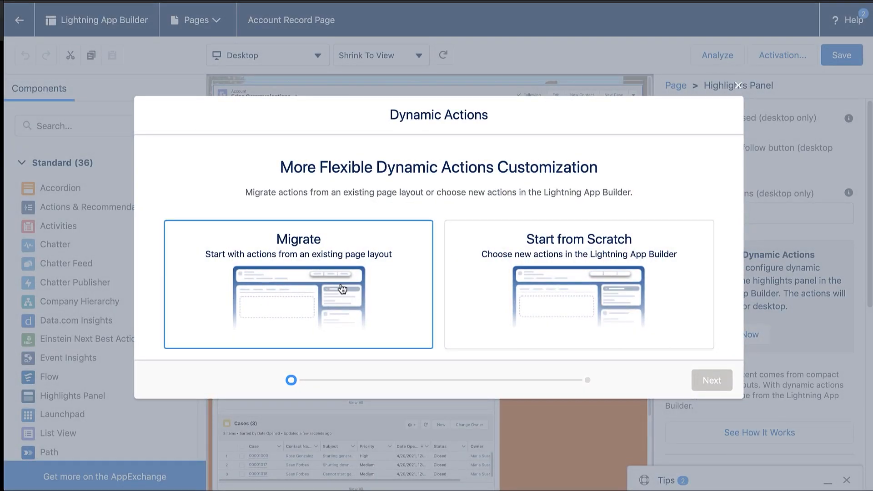
click(298, 284)
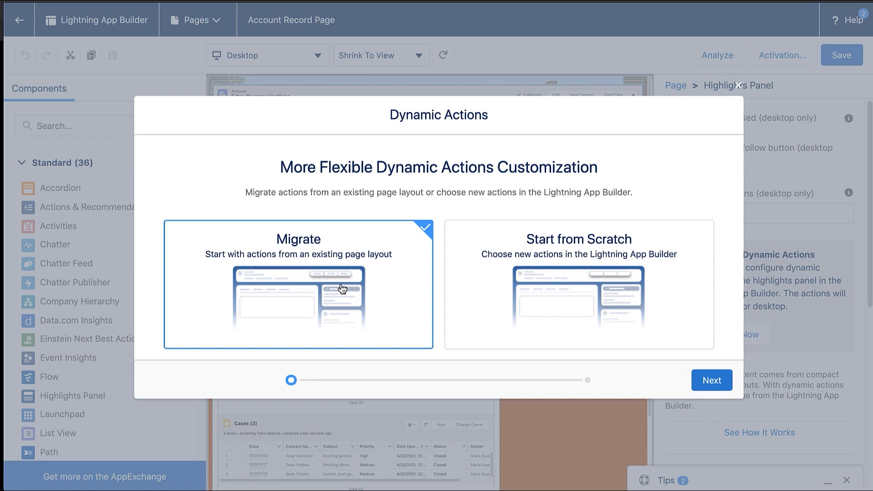
click(711, 380)
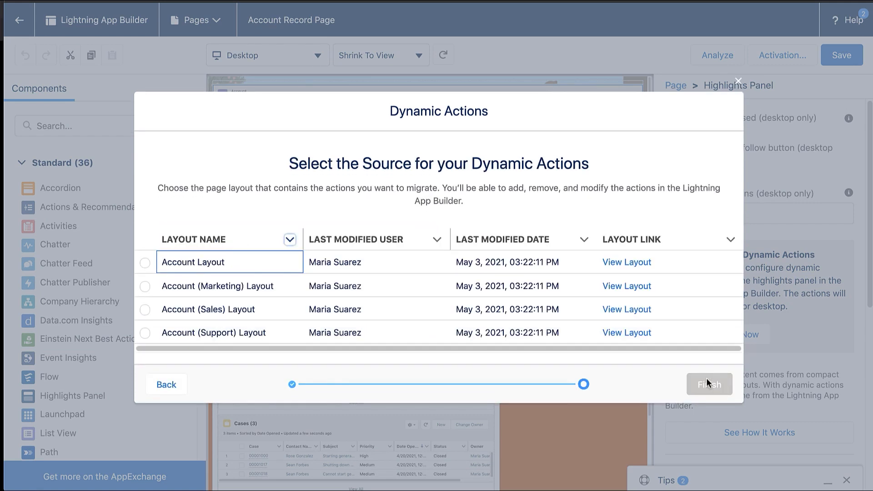
click(145, 262)
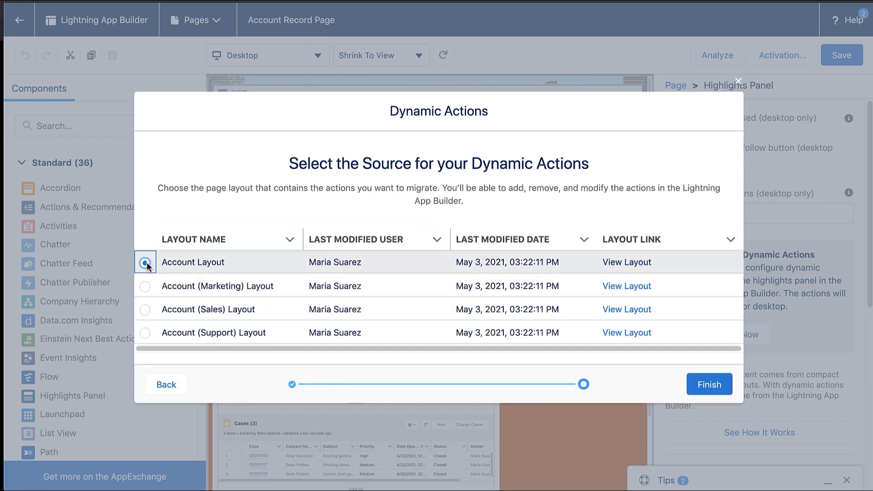
click(708, 384)
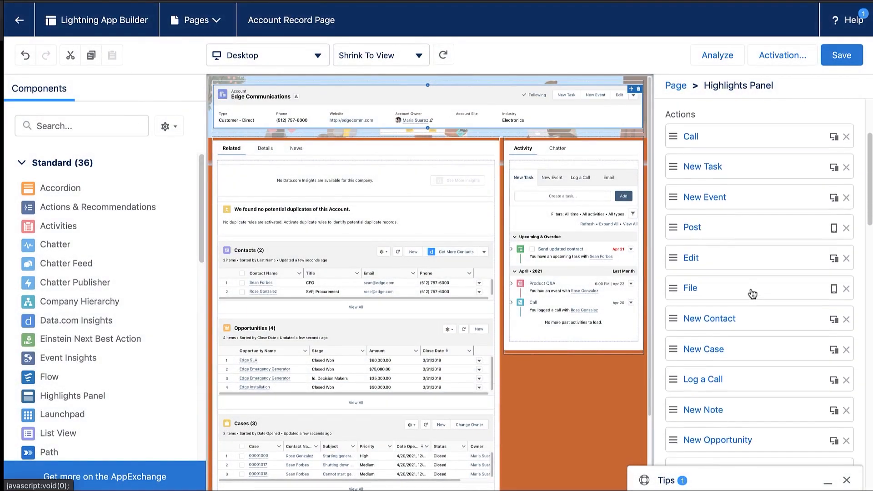
scroll(down, 3)
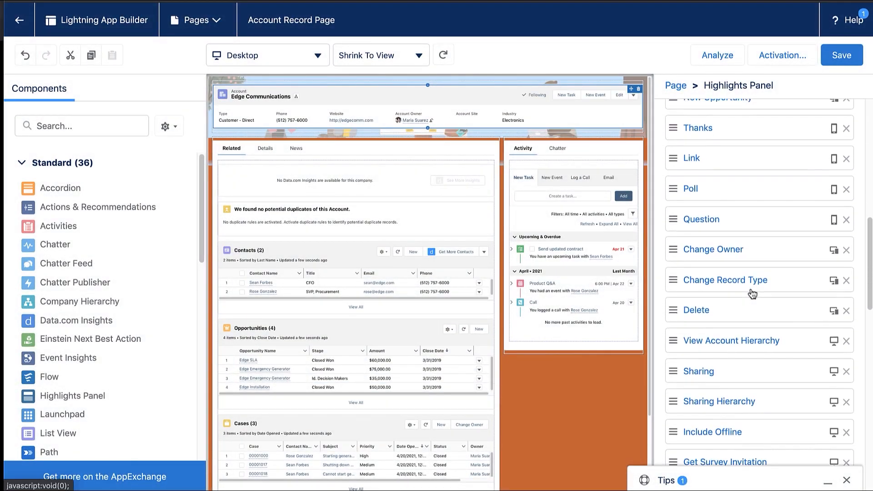
scroll(down, 3)
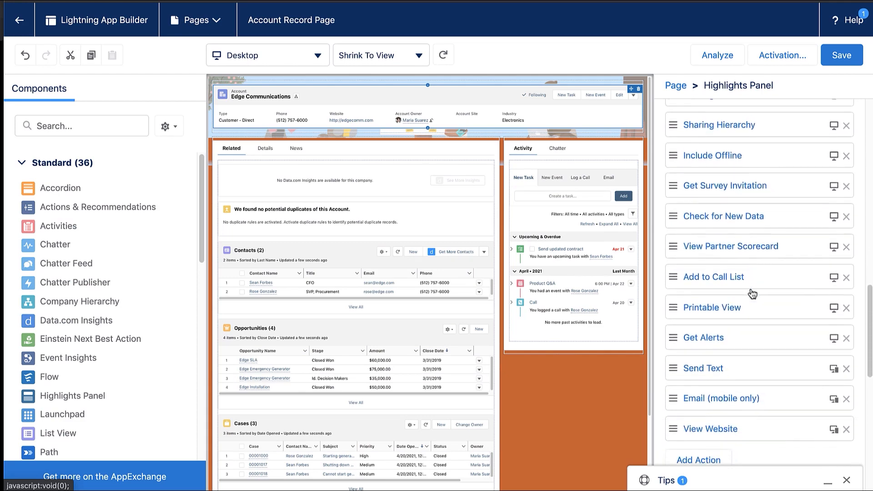
Step: Add the Feedback quick action to the Highlights Panel actions
click(697, 294)
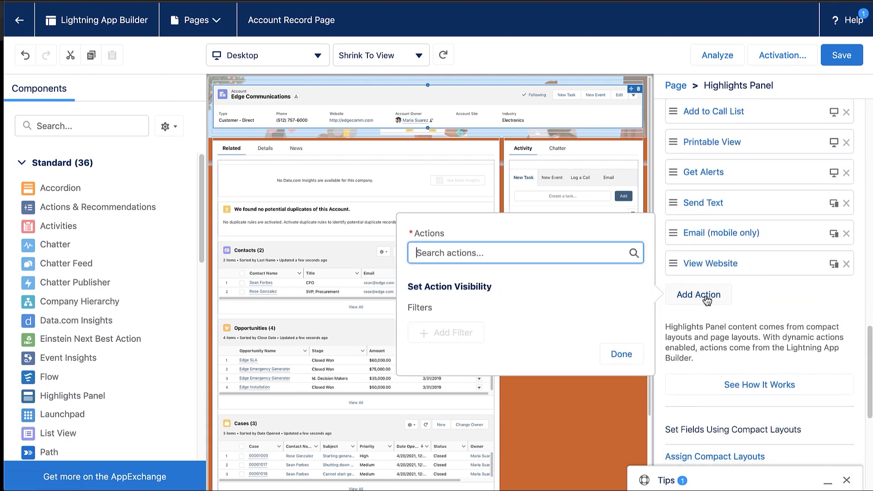
text(fe)
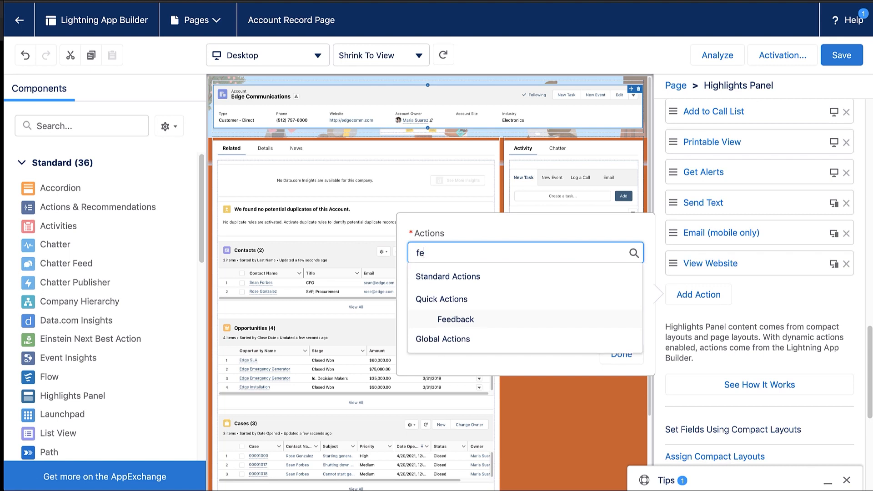
text(ed)
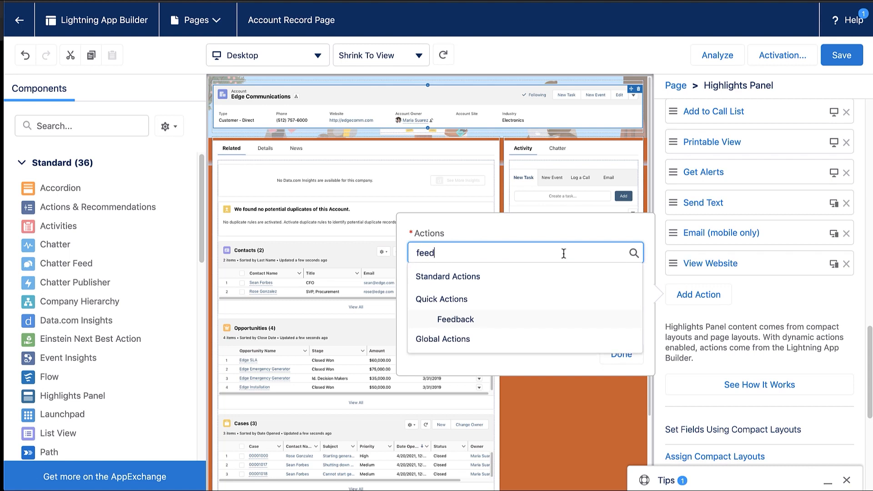
click(455, 319)
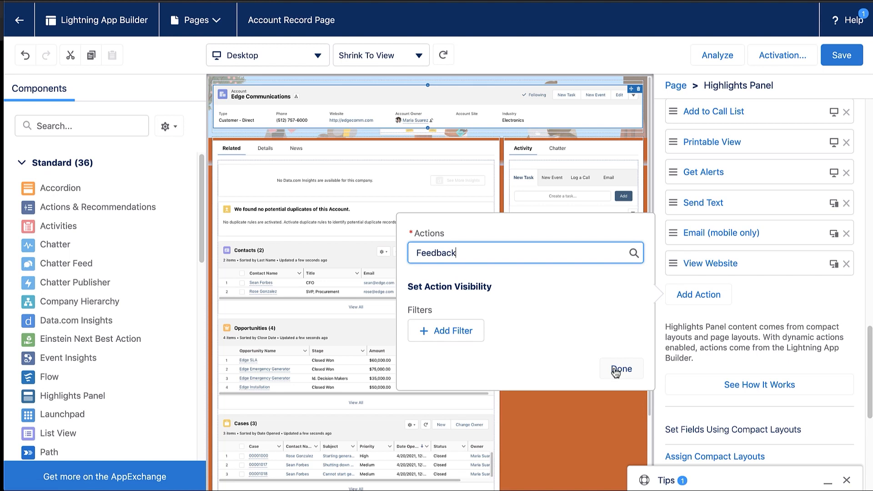
click(621, 369)
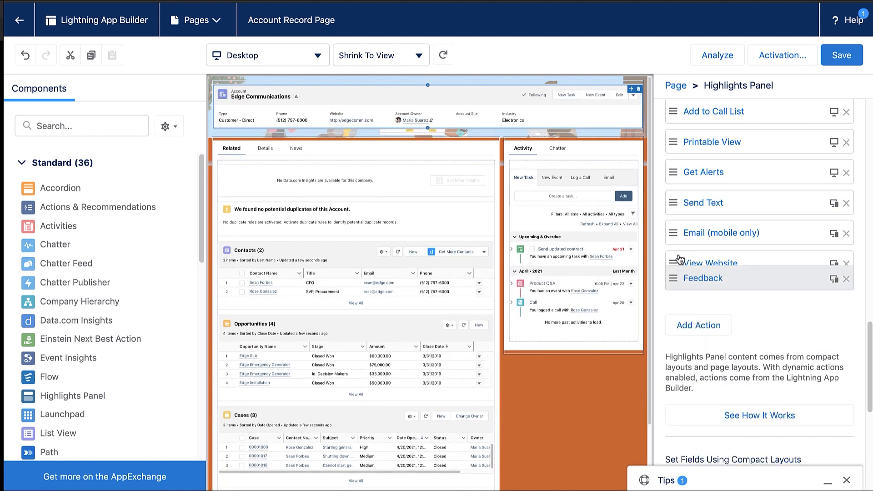
Step: Move Feedback to the top of the actions list and save the Account record page
scroll(up, 3)
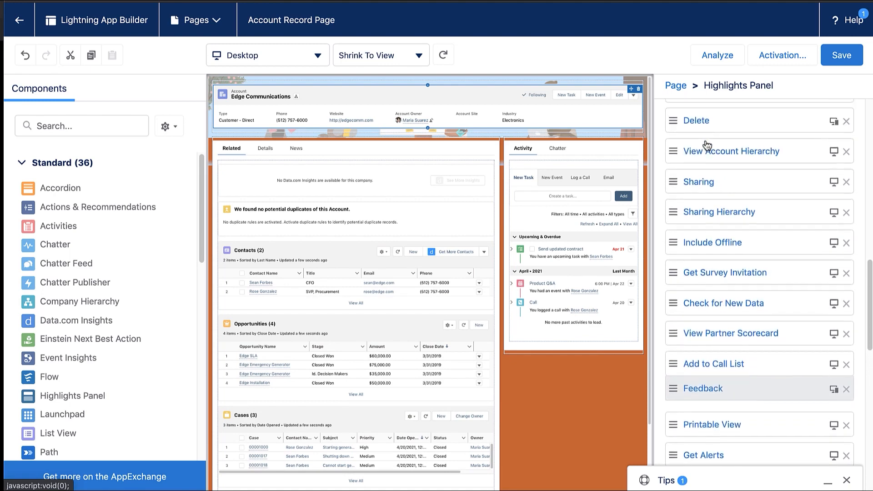
scroll(up, 3)
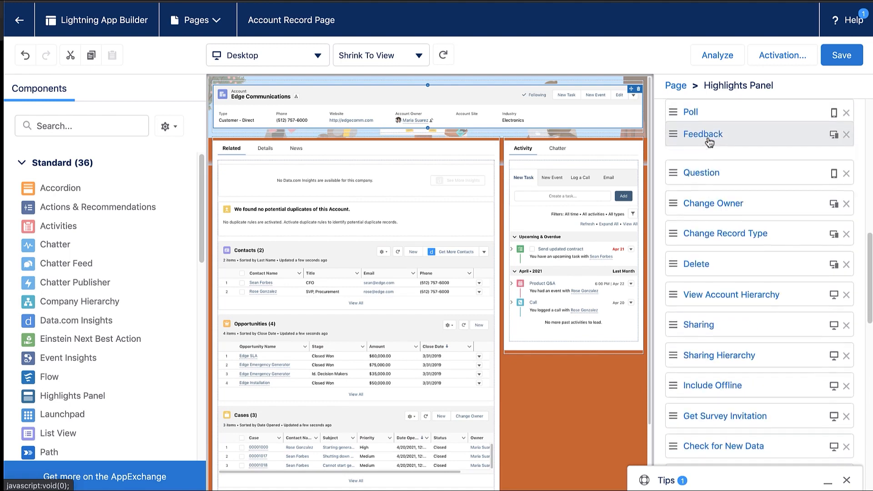
scroll(up, 3)
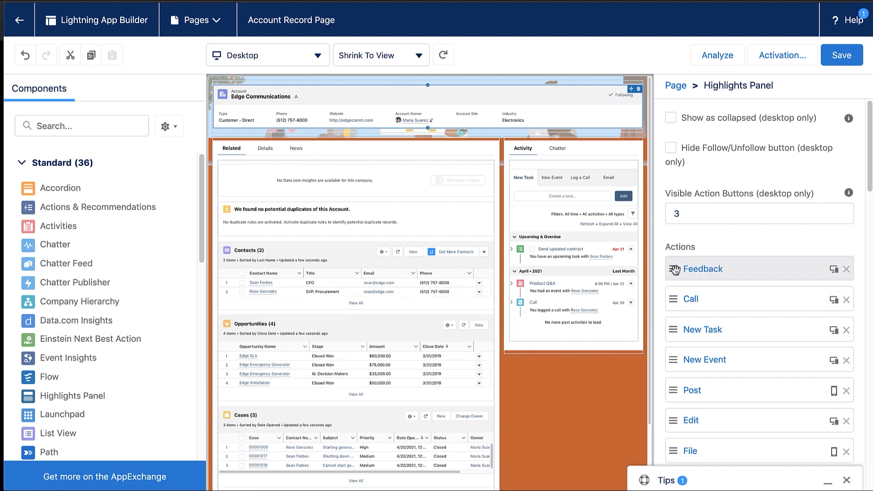
click(841, 54)
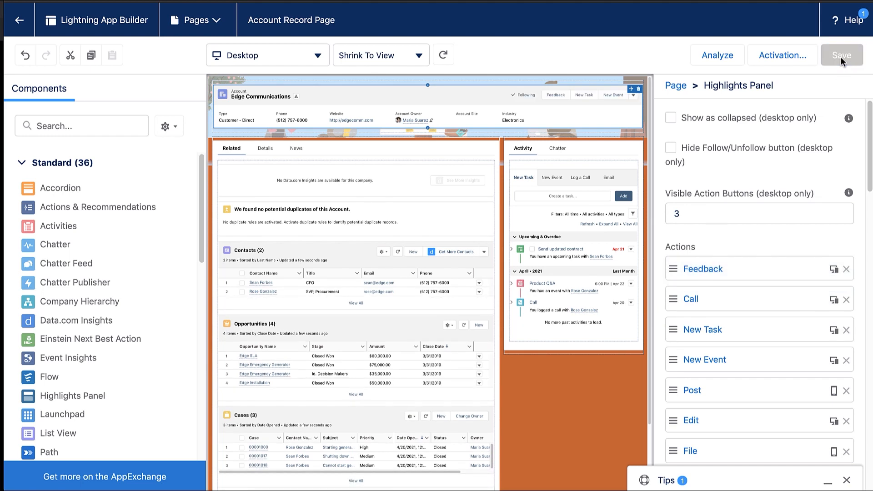
click(841, 56)
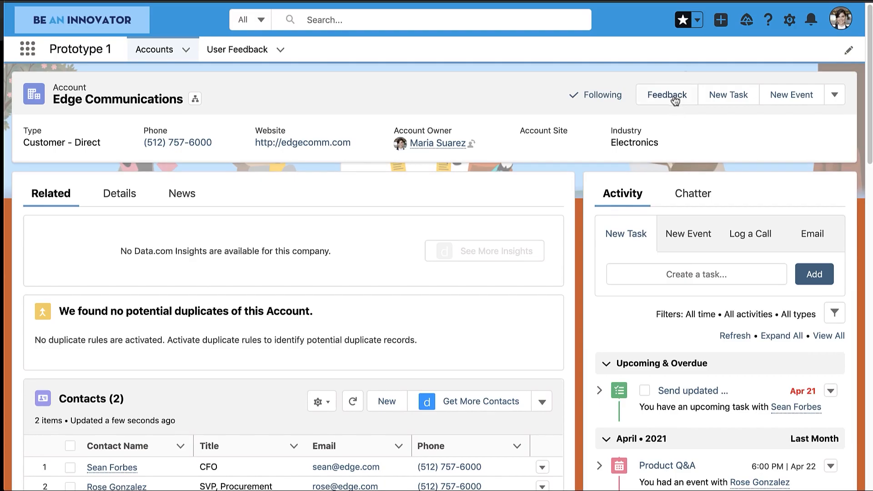
Step: Submit feedback from the account's Feedback button with rating 5 and comment 'Great Page!'
click(665, 94)
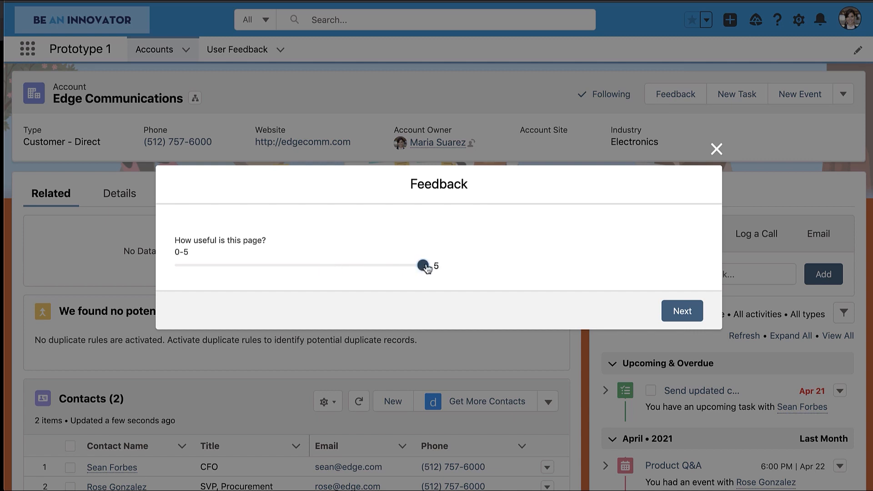
click(681, 311)
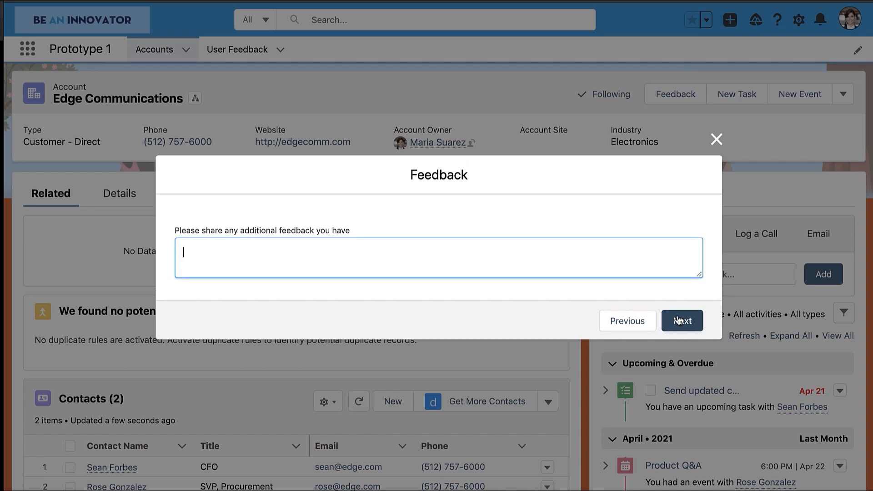
text(Great)
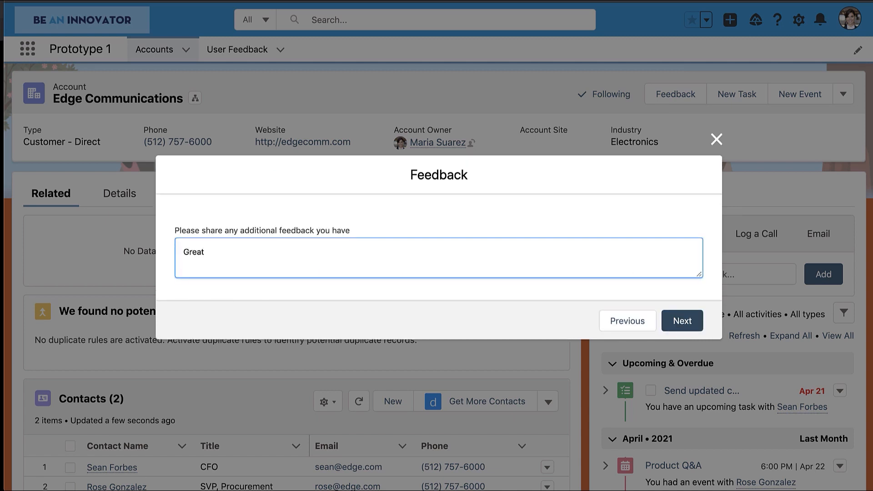
text(Page!)
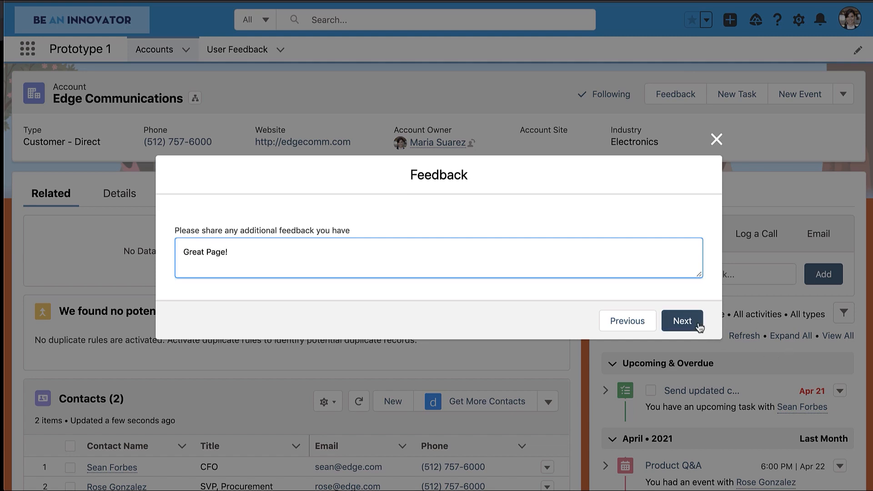
click(682, 321)
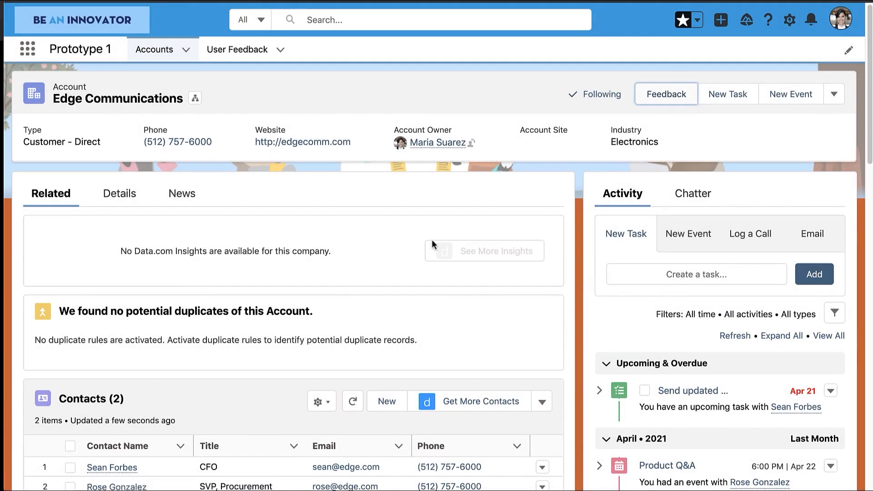
Step: Show the User Feedback All list view with its Feedback Scores chart averaging 4.2
click(236, 49)
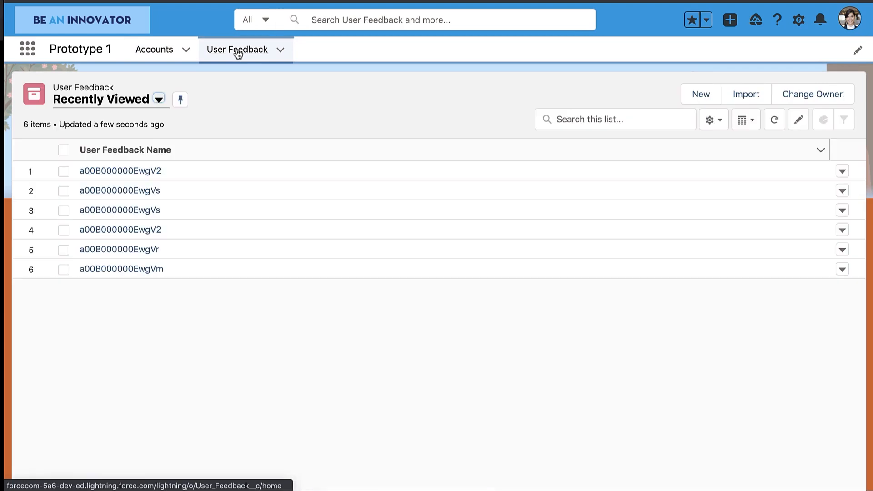
click(158, 100)
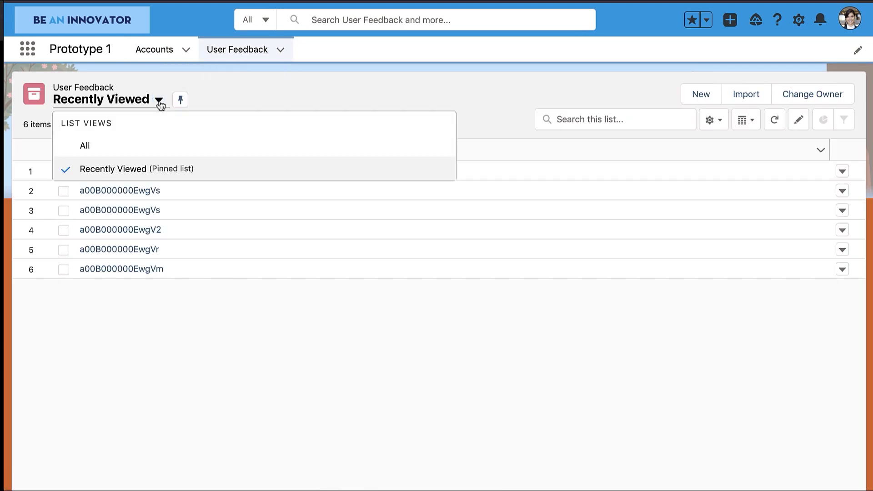
click(84, 145)
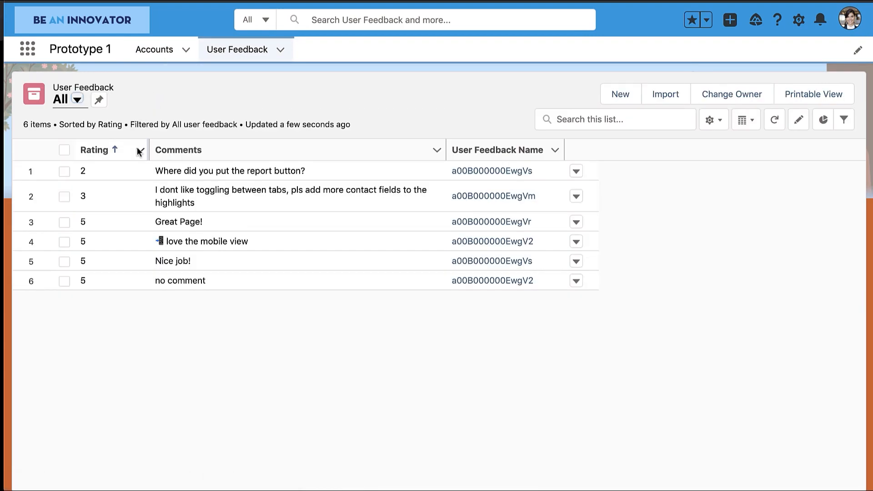
click(822, 119)
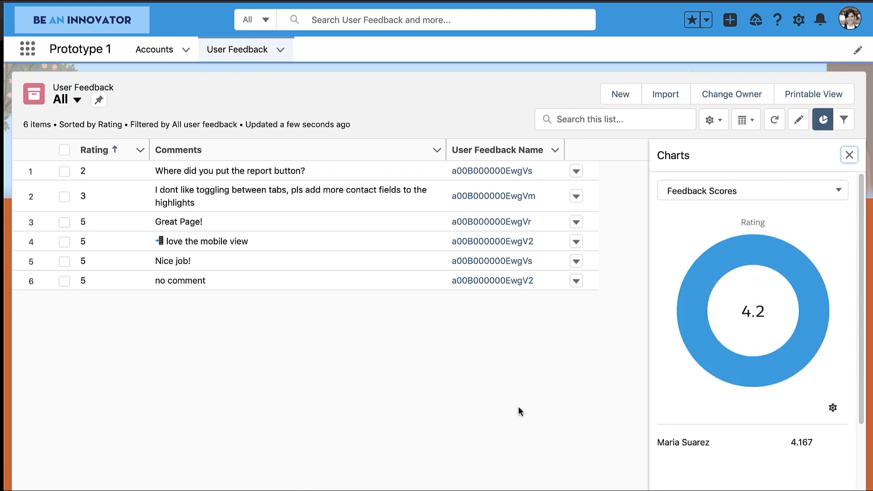
mouse_move(458, 427)
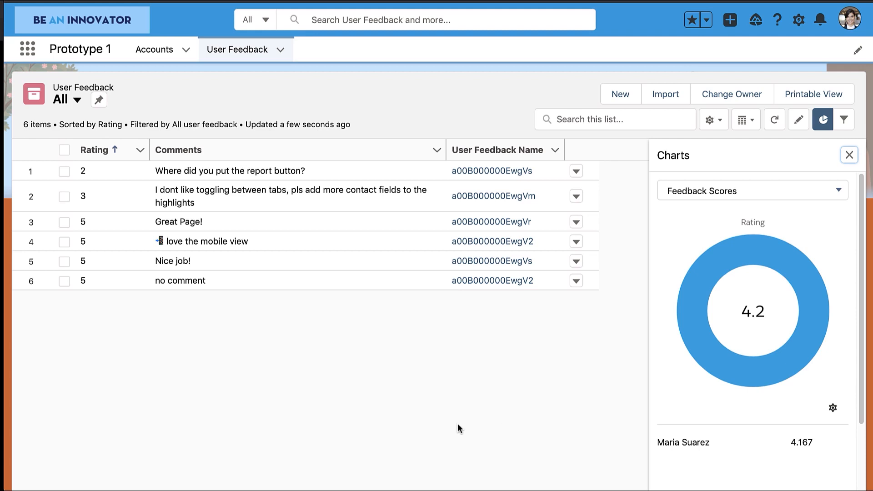
mouse_move(370, 185)
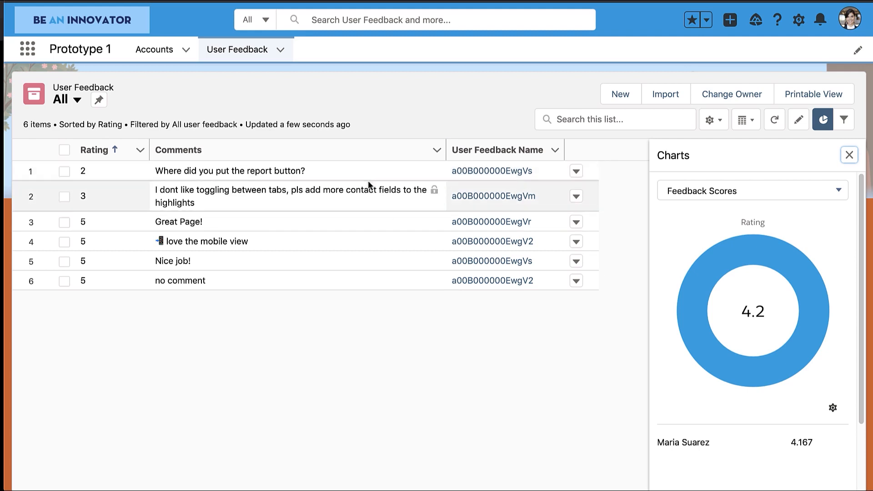
mouse_move(383, 247)
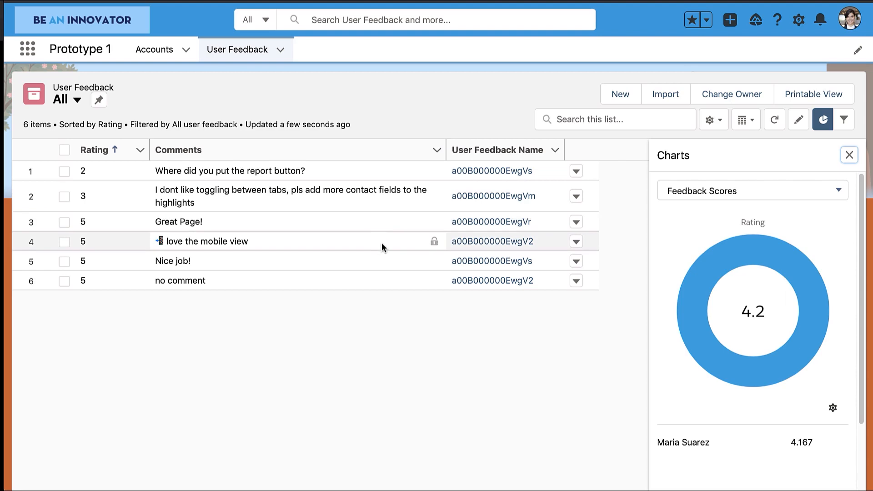